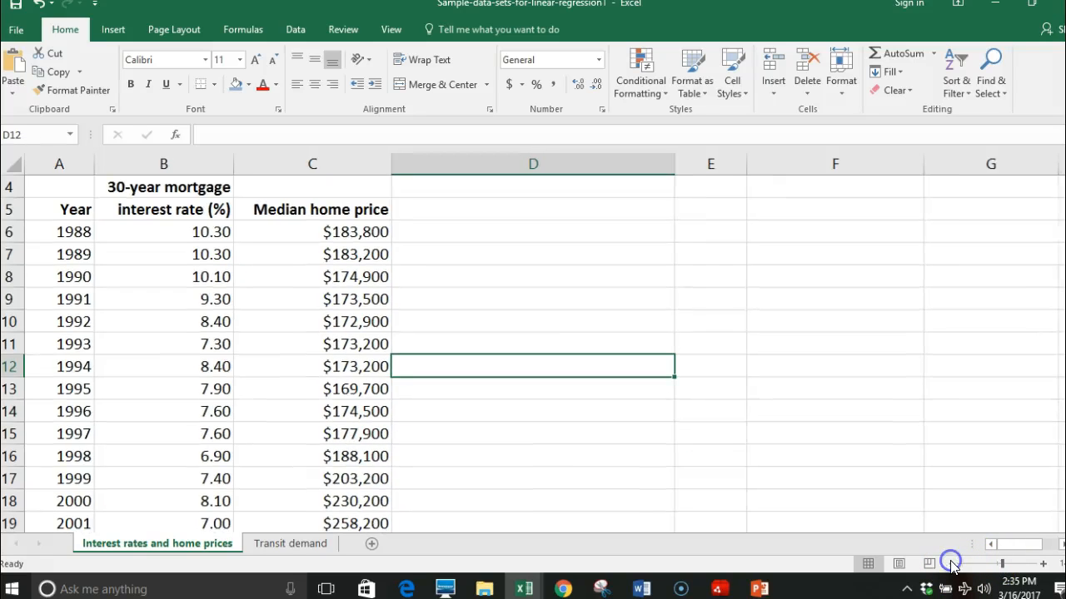
Enter the column headers 'Explanatory' in B2 and 'Response' in C2
{"action": "scroll", "scroll_direction": "down", "scroll_amount": 3}
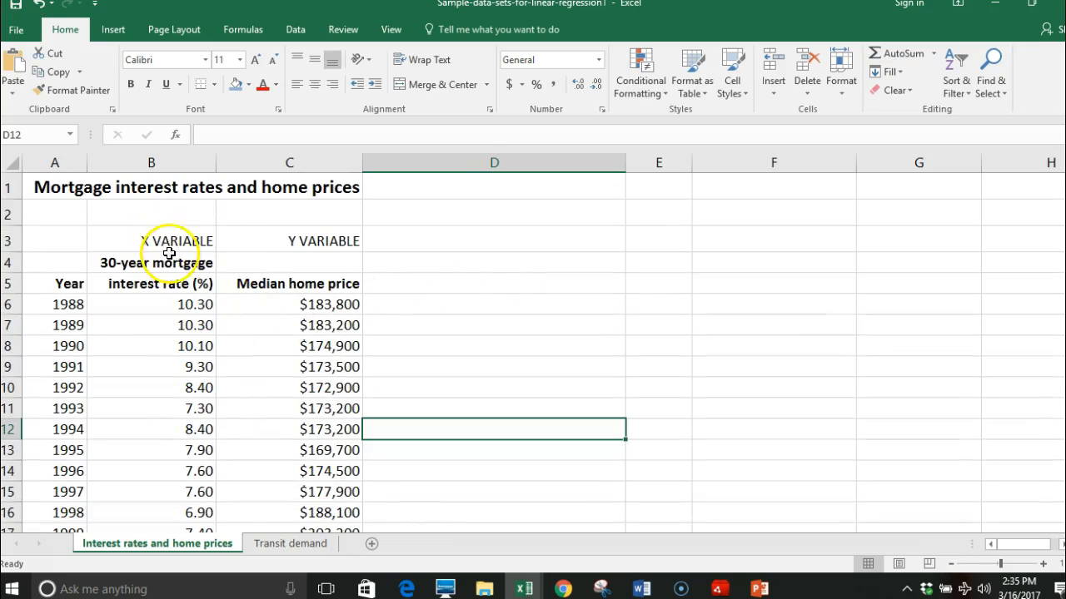
{"action": "left_click", "coordinate": [175, 240]}
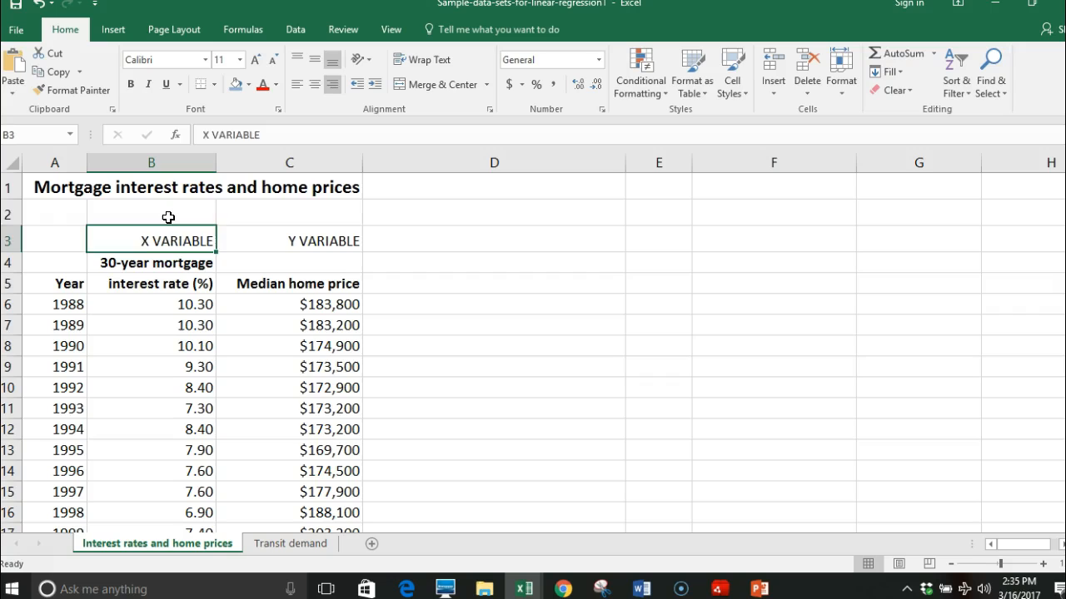
{"action": "type", "text": "Expla"}
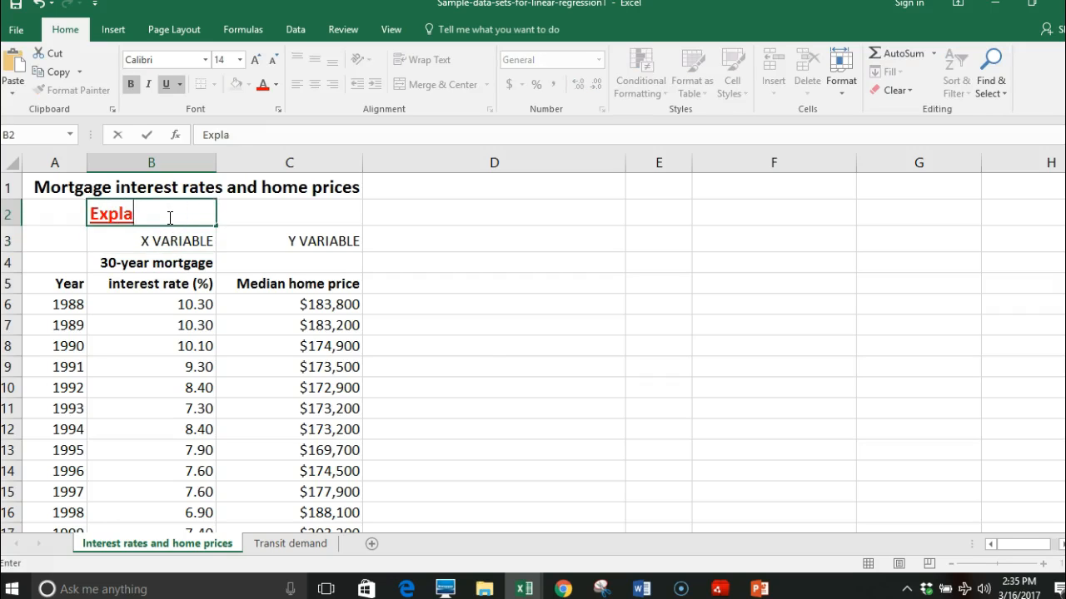
{"action": "type", "text": "natory"}
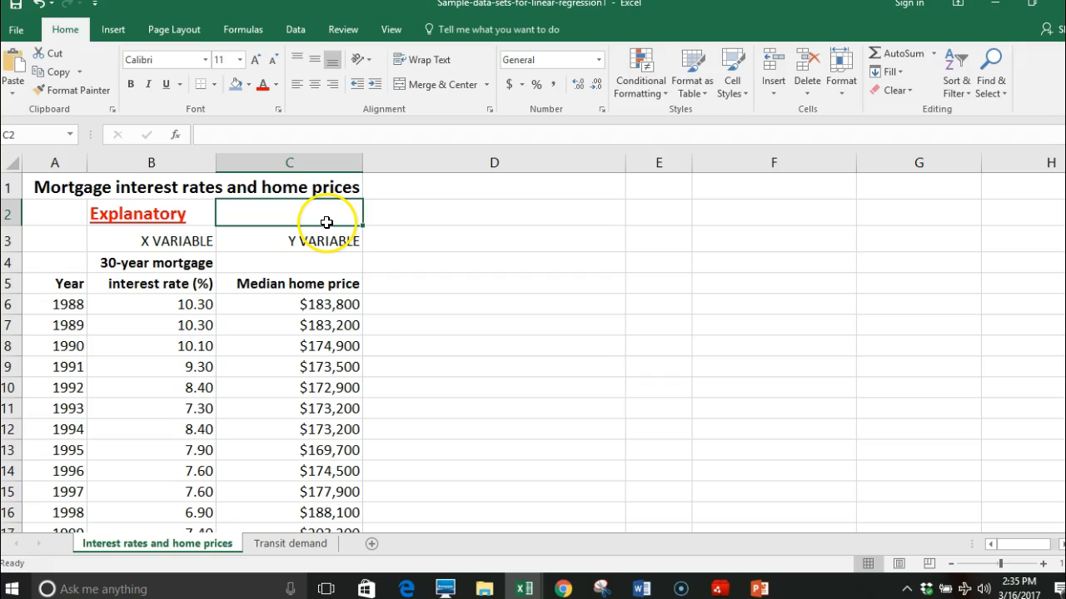
{"action": "type", "text": "Response"}
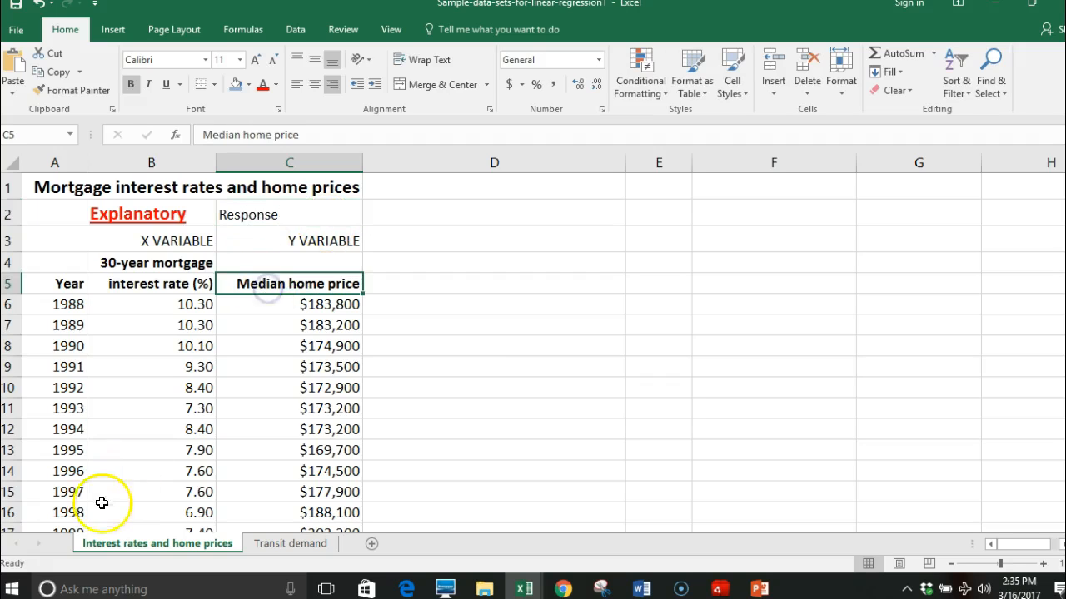
Format the Response header and insert a first-type scatter chart of B6:C21
{"action": "left_click", "coordinate": [494, 388]}
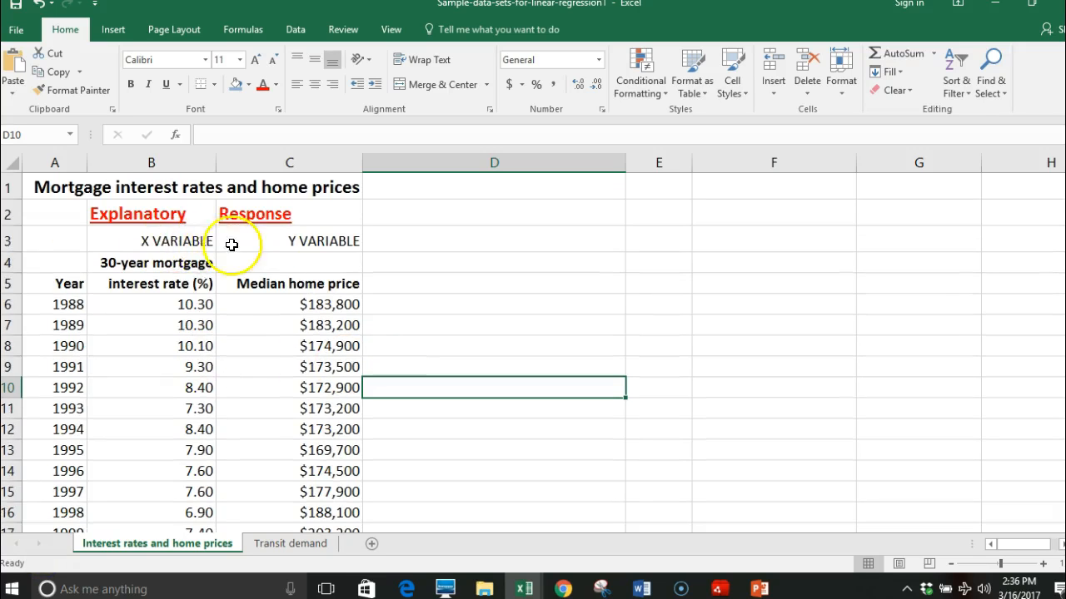
{"action": "mouse_move", "coordinate": [184, 251]}
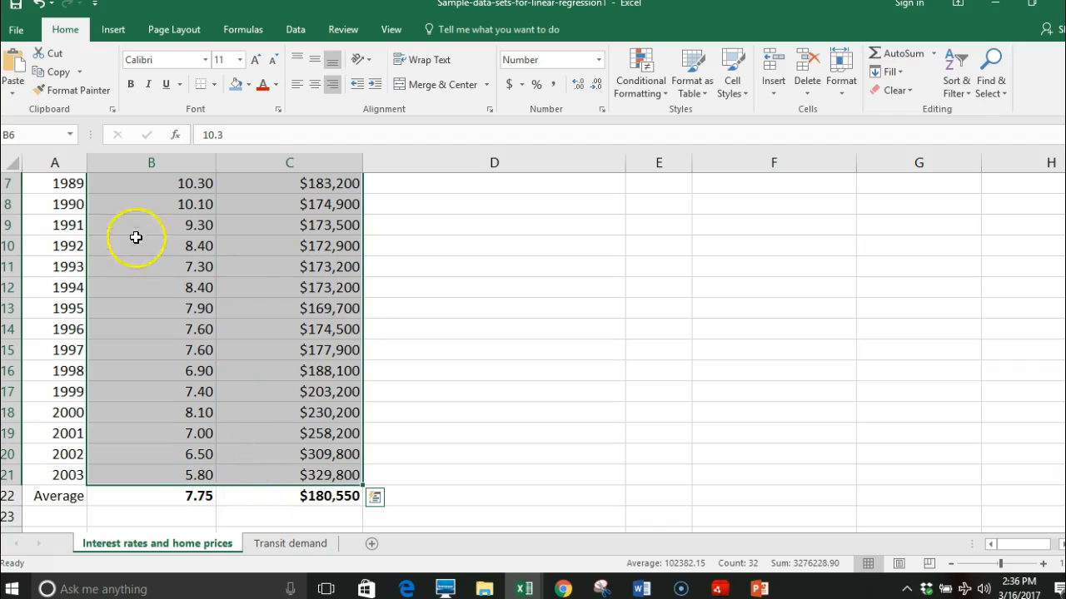
{"action": "left_click", "coordinate": [112, 29]}
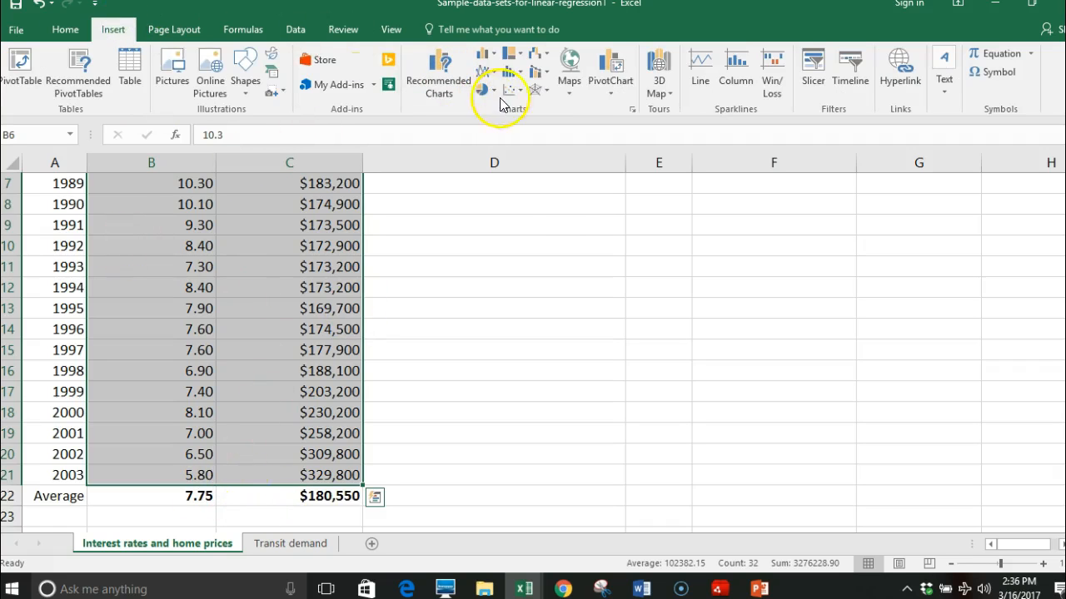
{"action": "left_click", "coordinate": [483, 89]}
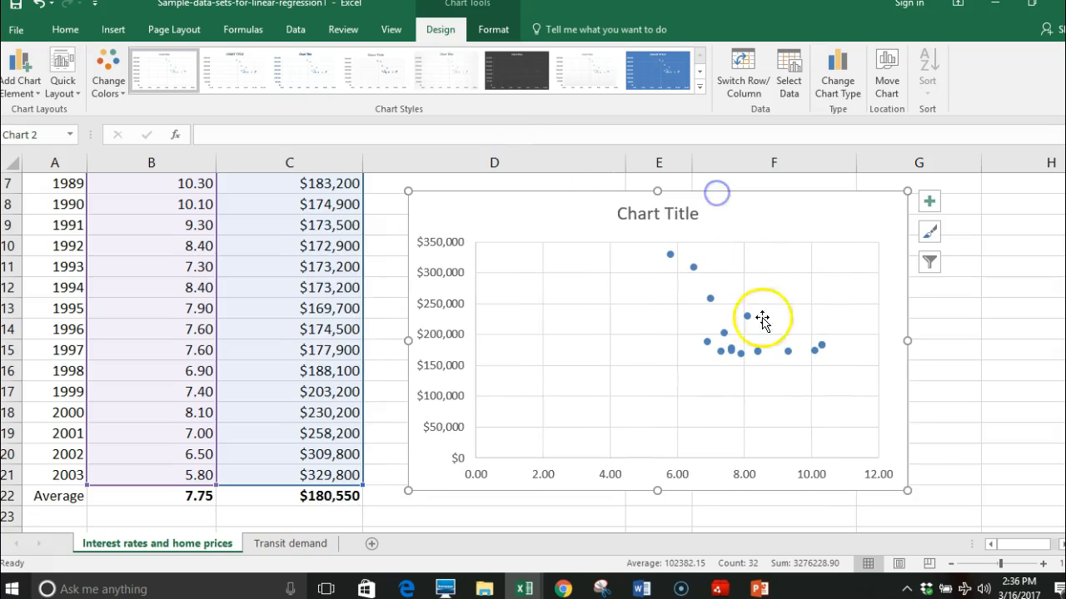
{"action": "mouse_move", "coordinate": [682, 196]}
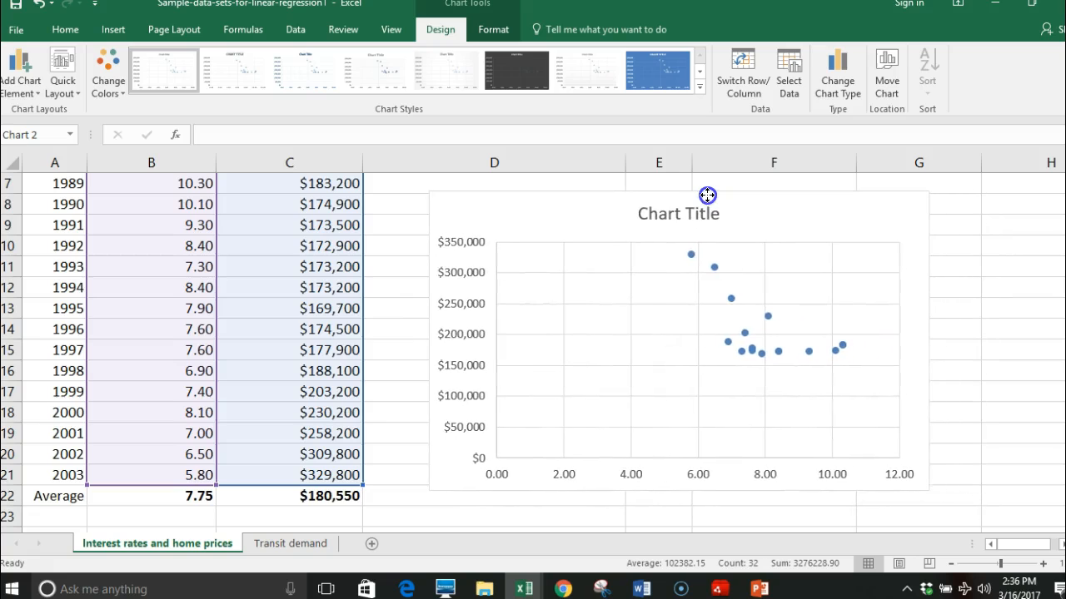
Add placeholder titles to the chart's primary horizontal and vertical axes
{"action": "left_click", "coordinate": [706, 195]}
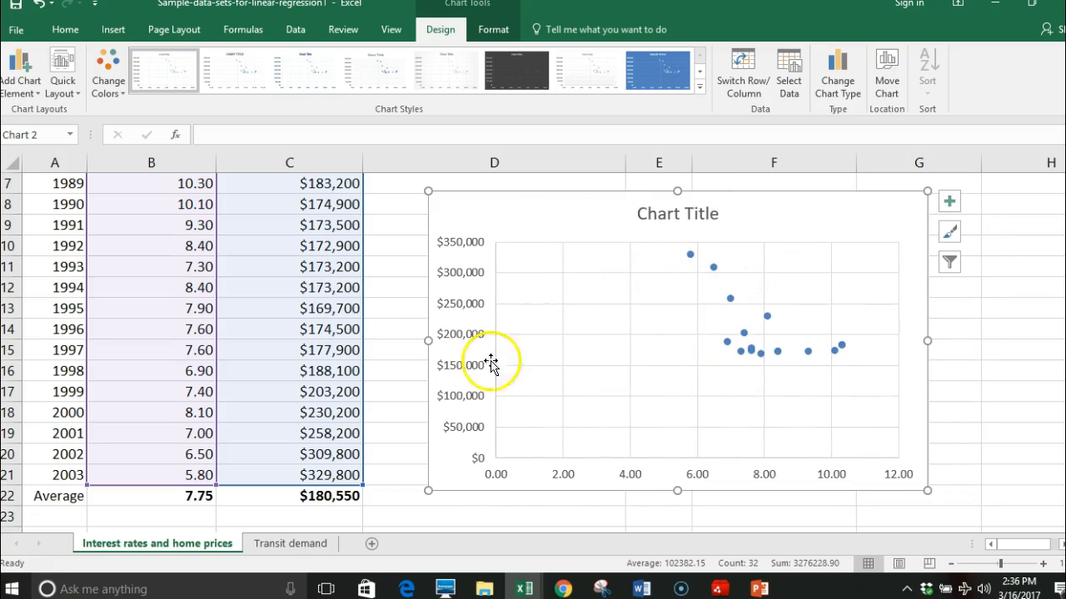
{"action": "mouse_move", "coordinate": [654, 251]}
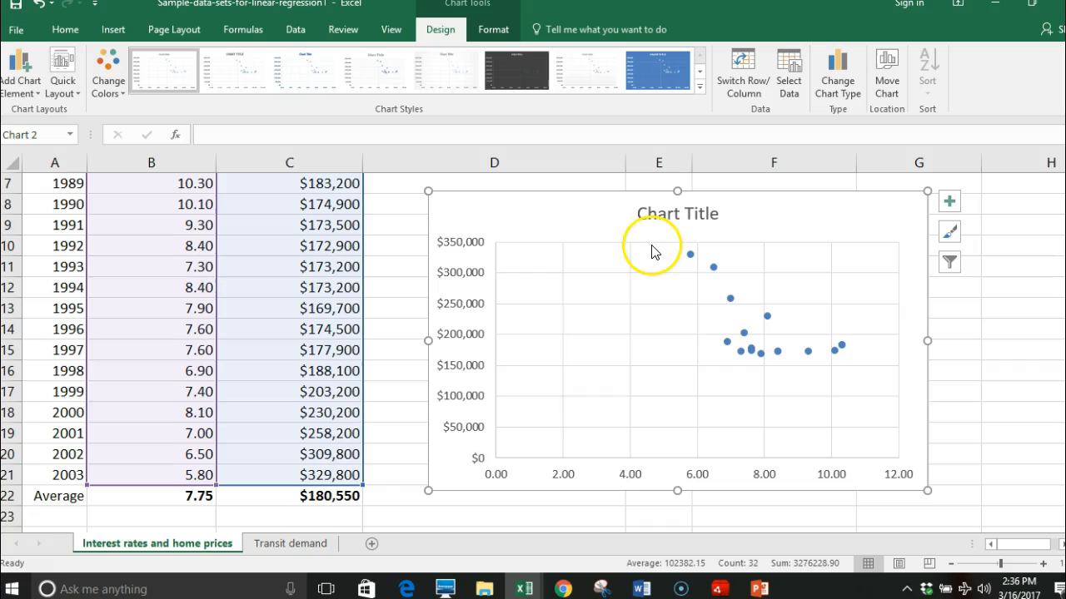
{"action": "mouse_move", "coordinate": [731, 333]}
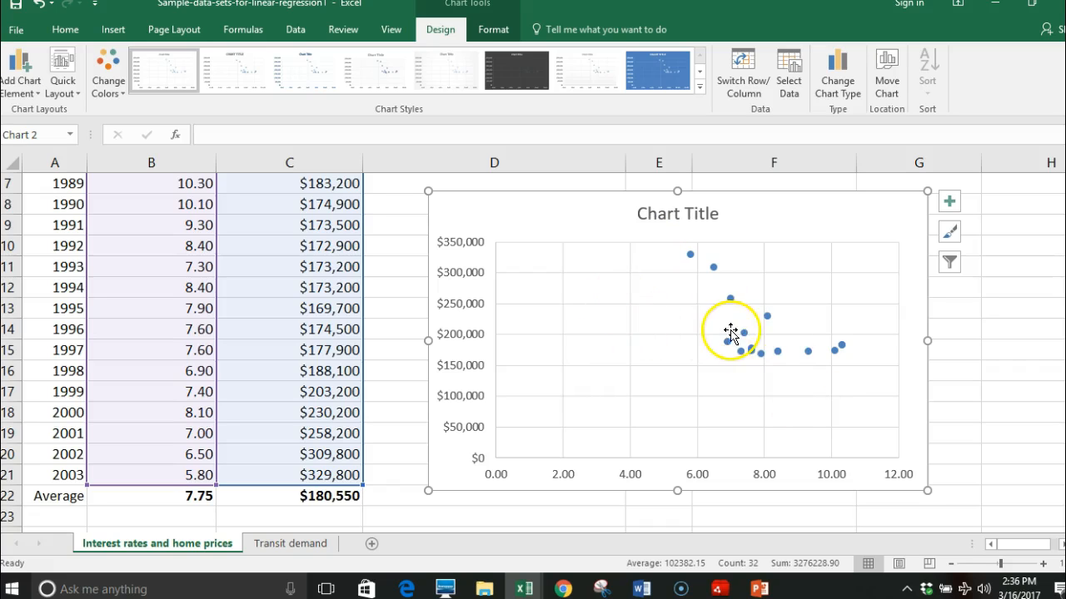
{"action": "mouse_move", "coordinate": [37, 129]}
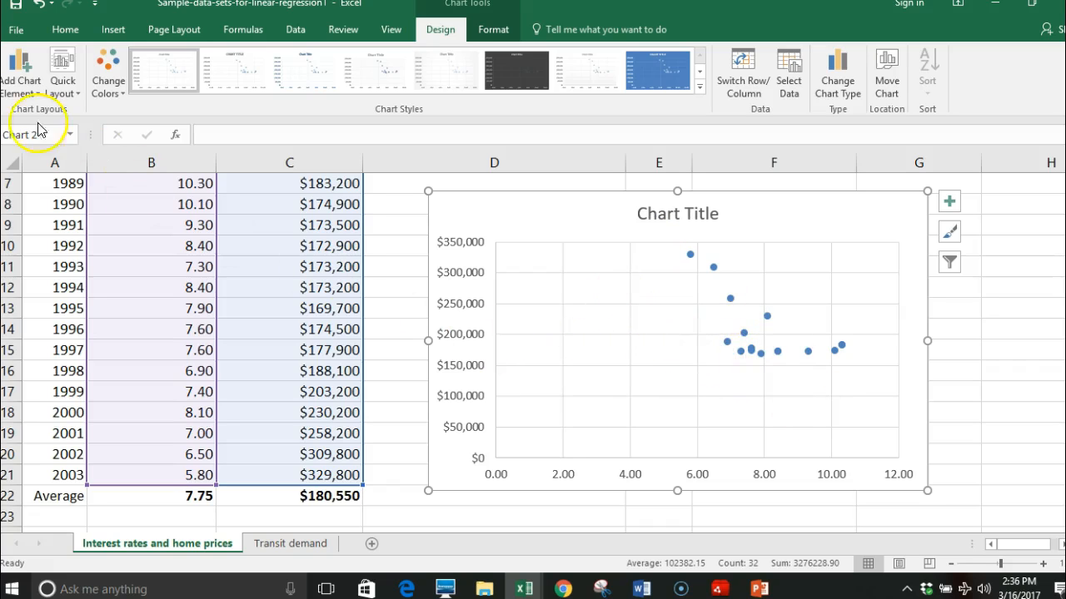
{"action": "left_click", "coordinate": [22, 71]}
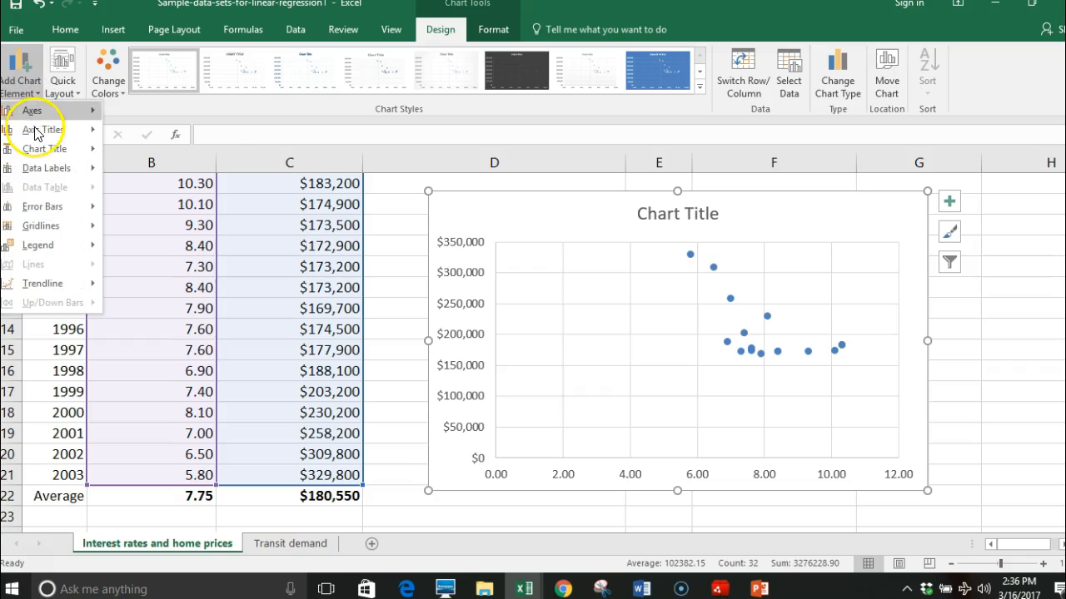
{"action": "left_click", "coordinate": [42, 129]}
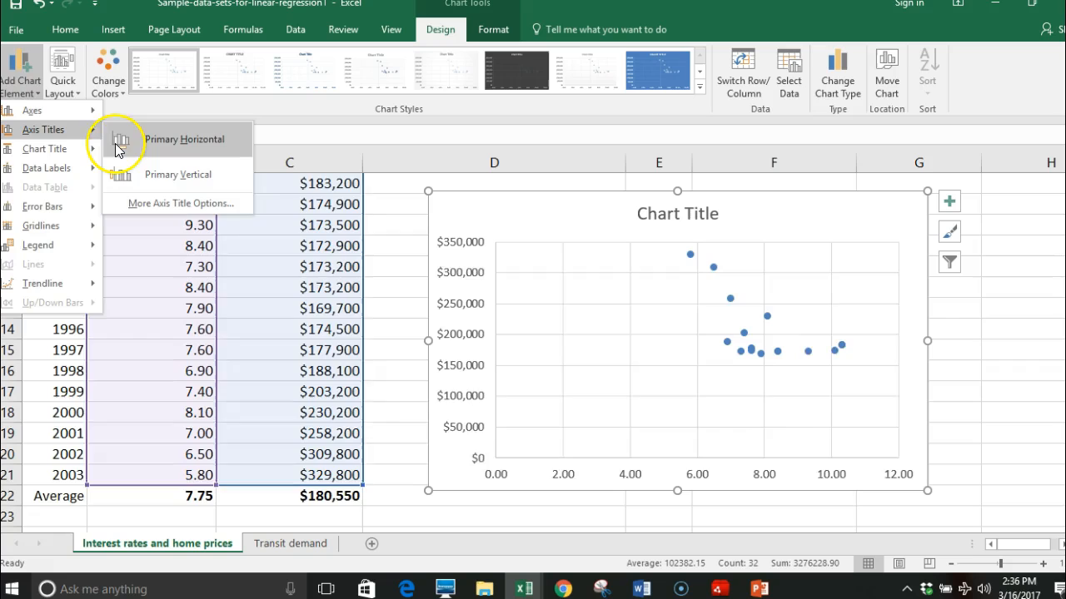
{"action": "left_click", "coordinate": [184, 139]}
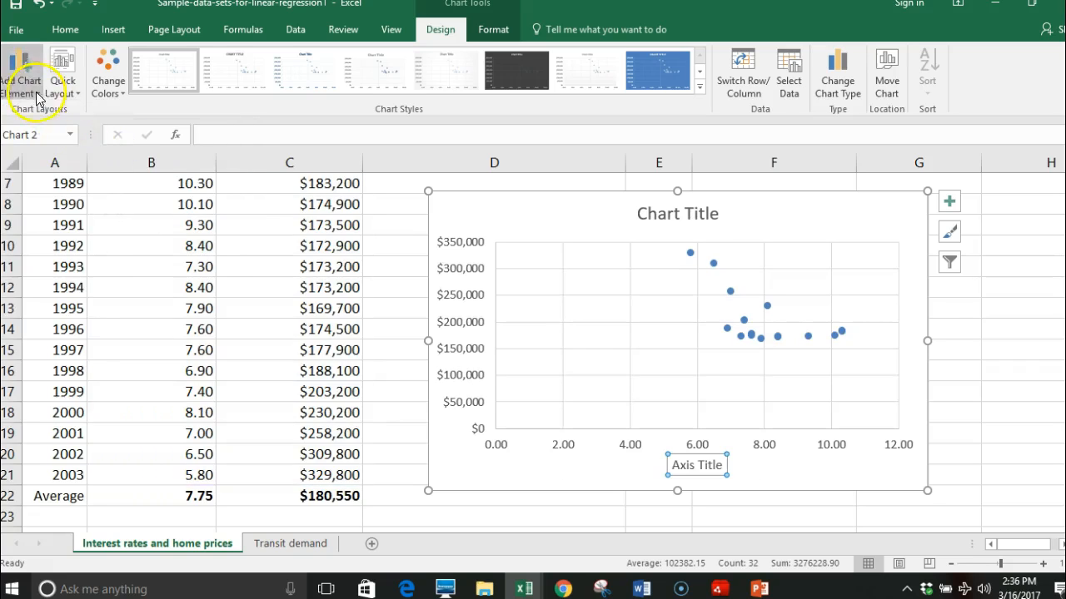
{"action": "left_click", "coordinate": [23, 75]}
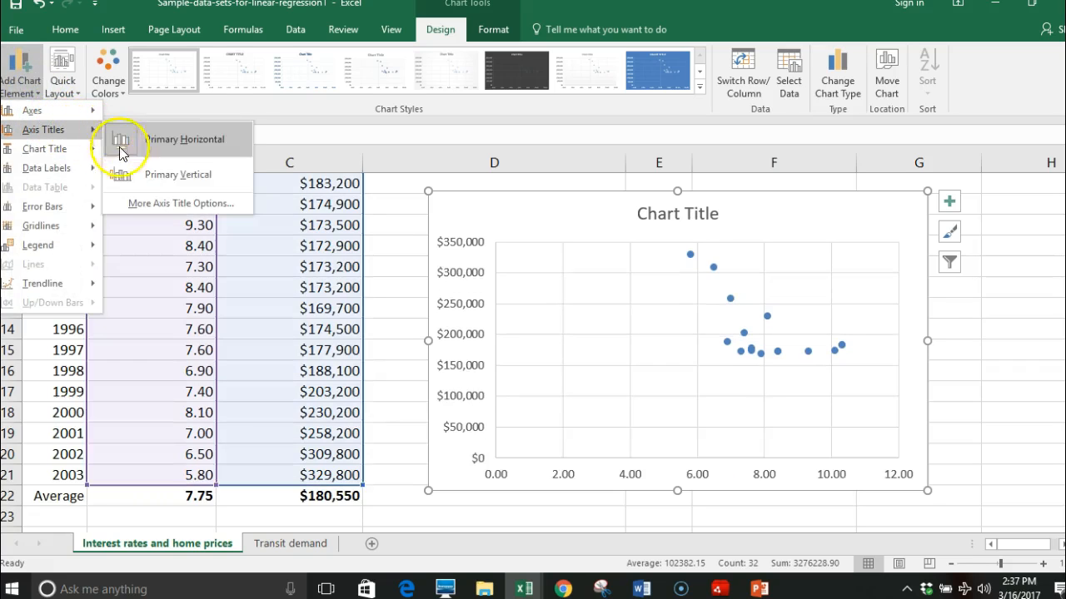
{"action": "left_click", "coordinate": [185, 139]}
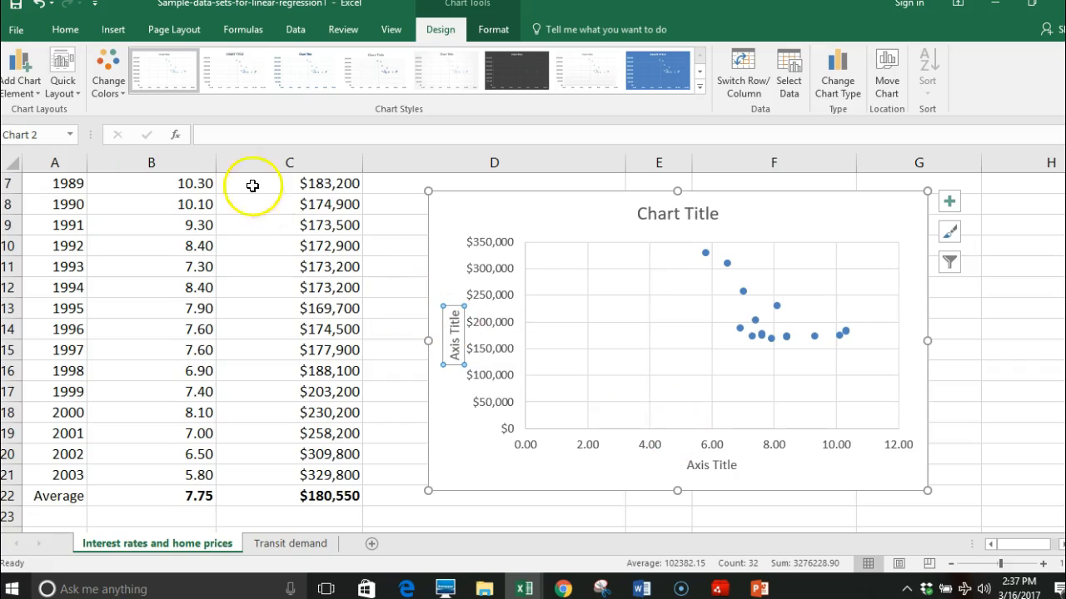
Add a linear trendline through the scatter points
{"action": "left_click", "coordinate": [21, 71]}
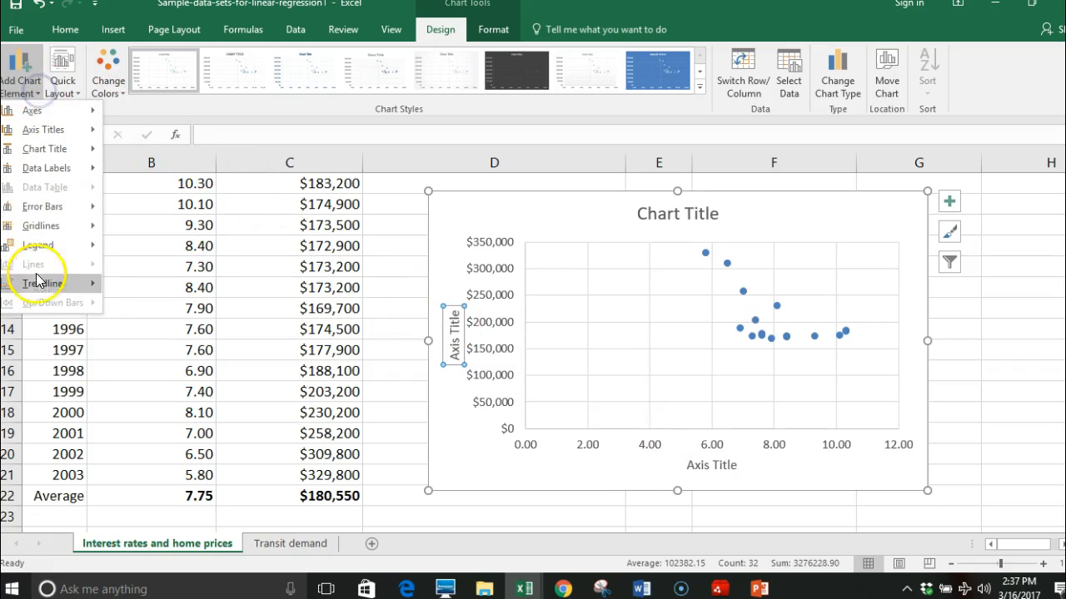
{"action": "left_click", "coordinate": [42, 283]}
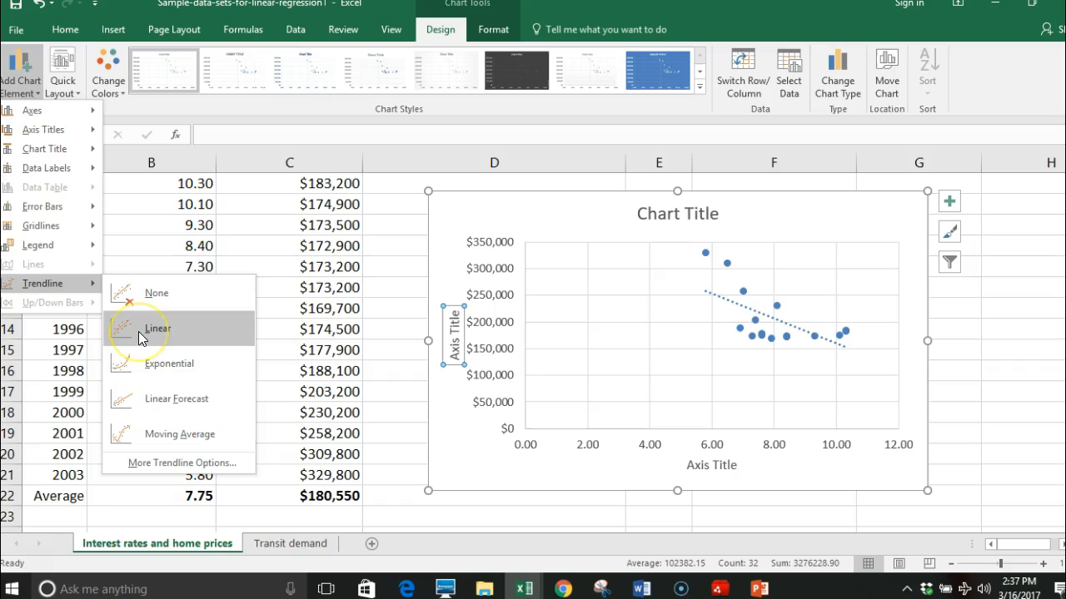
{"action": "left_click", "coordinate": [157, 328]}
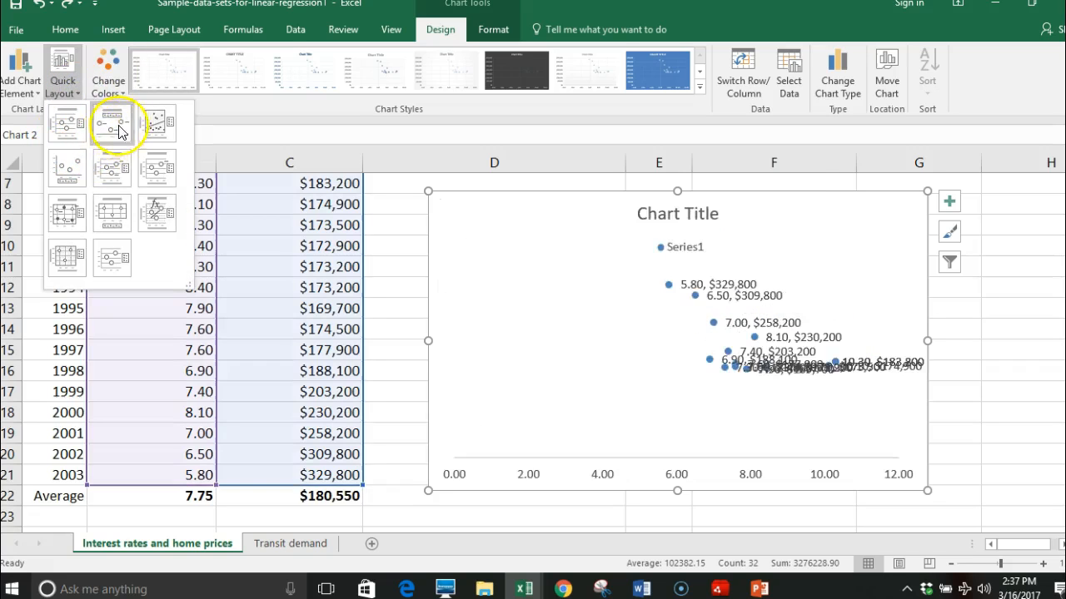
Apply a preset layout, delete the legend, and enlarge the trendline equation label
{"action": "left_click", "coordinate": [157, 213]}
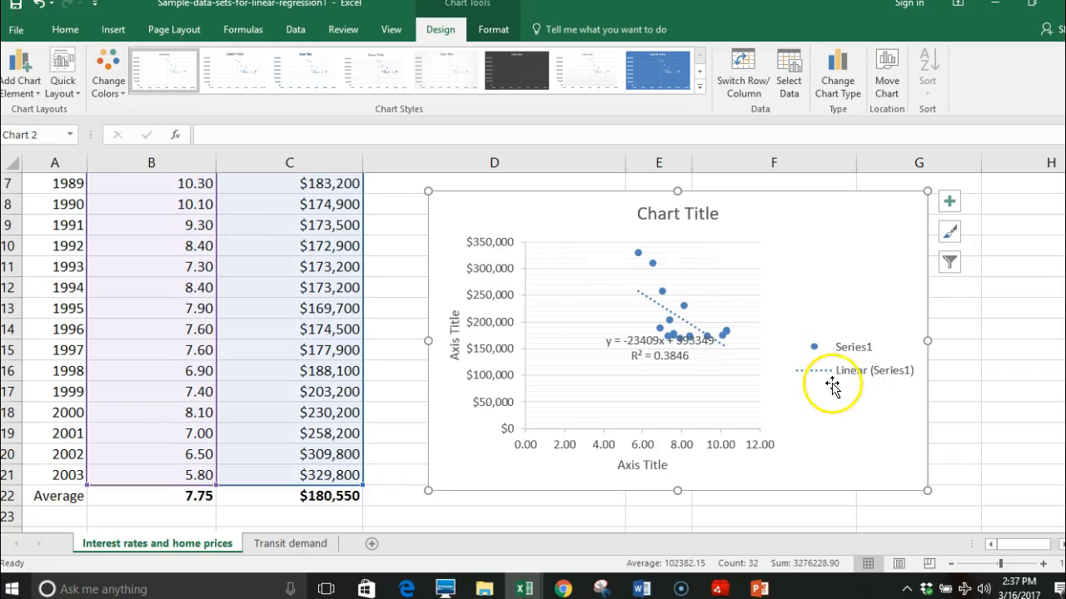
{"action": "left_click", "coordinate": [833, 371]}
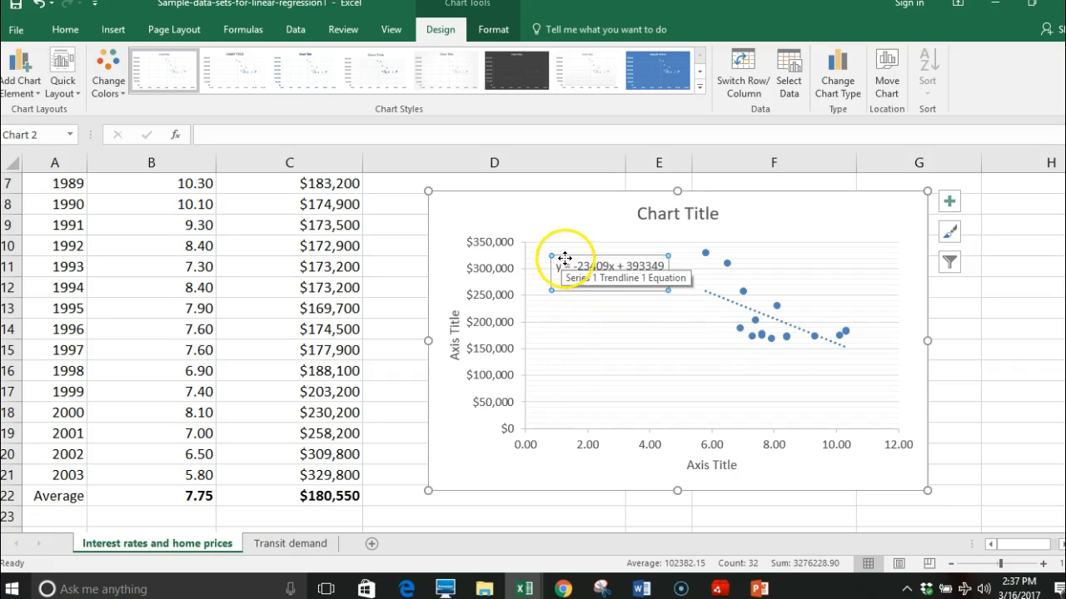
{"action": "left_click", "coordinate": [64, 29]}
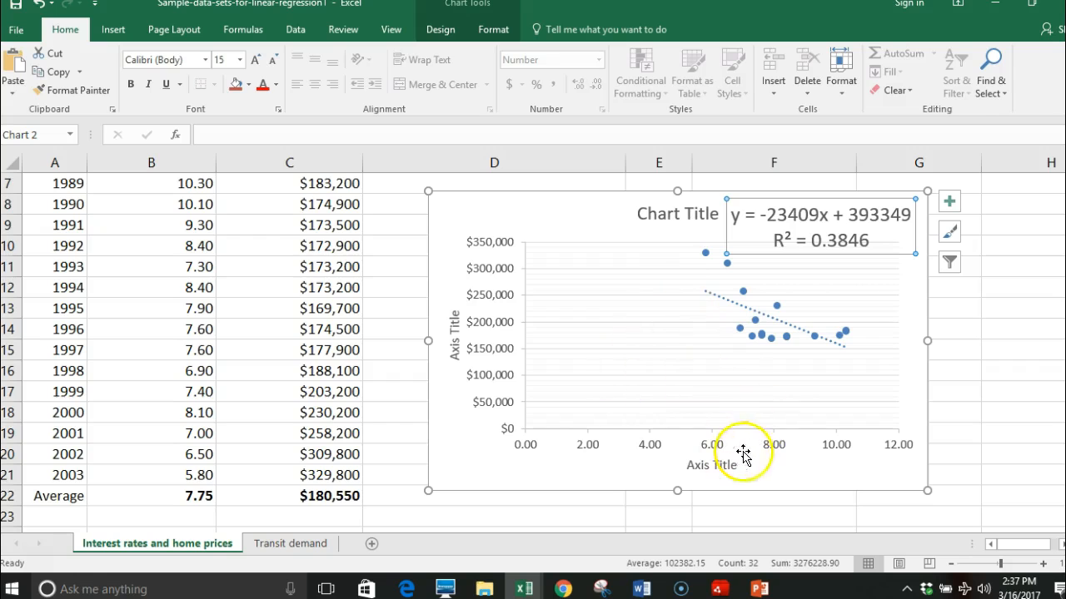
{"action": "mouse_move", "coordinate": [601, 344]}
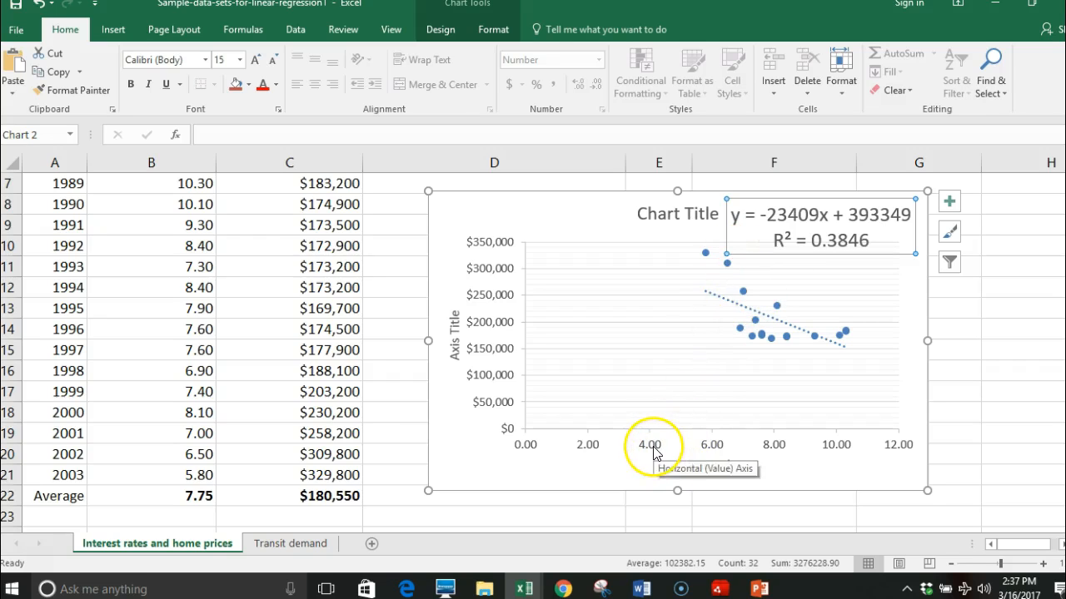
Open the Format Axis options for the horizontal axis bounds
{"action": "double_click", "coordinate": [649, 444]}
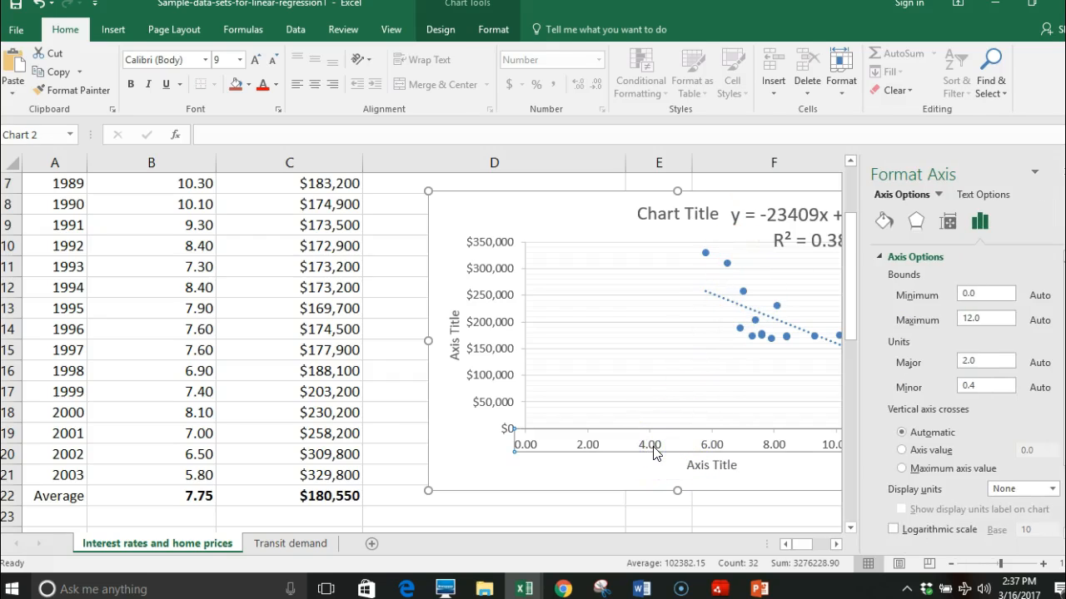
{"action": "left_click", "coordinate": [440, 29]}
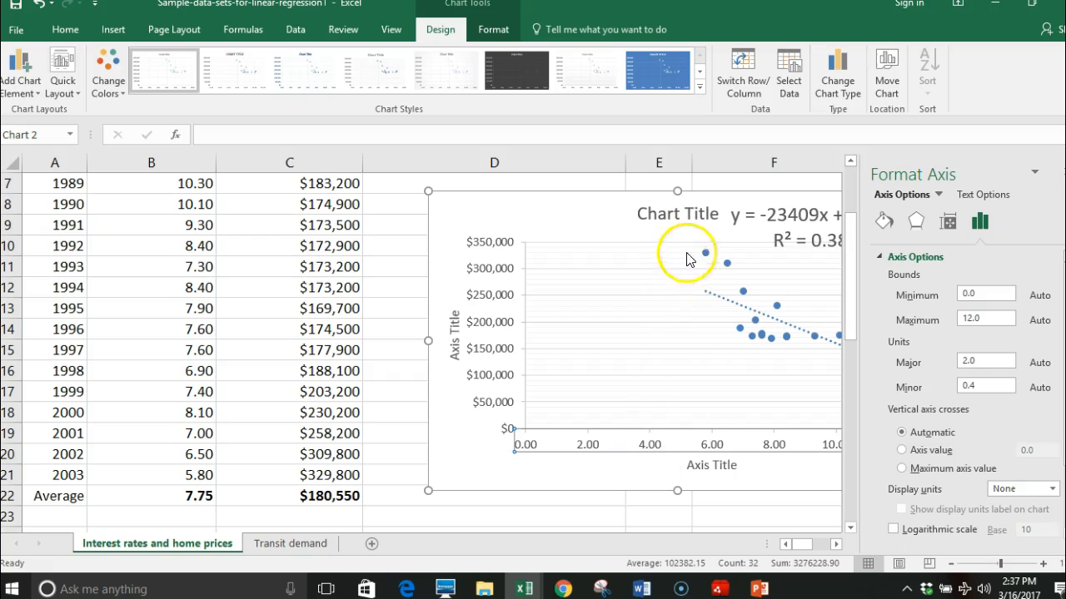
{"action": "mouse_move", "coordinate": [696, 439]}
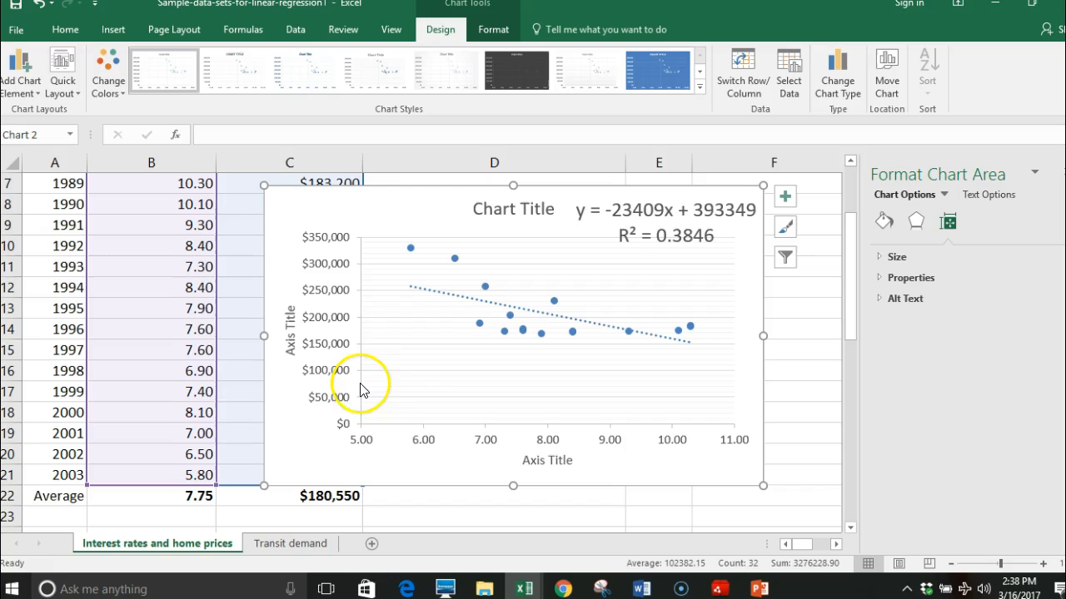
Set the vertical axis Minimum bound to 100000
{"action": "left_click", "coordinate": [337, 344]}
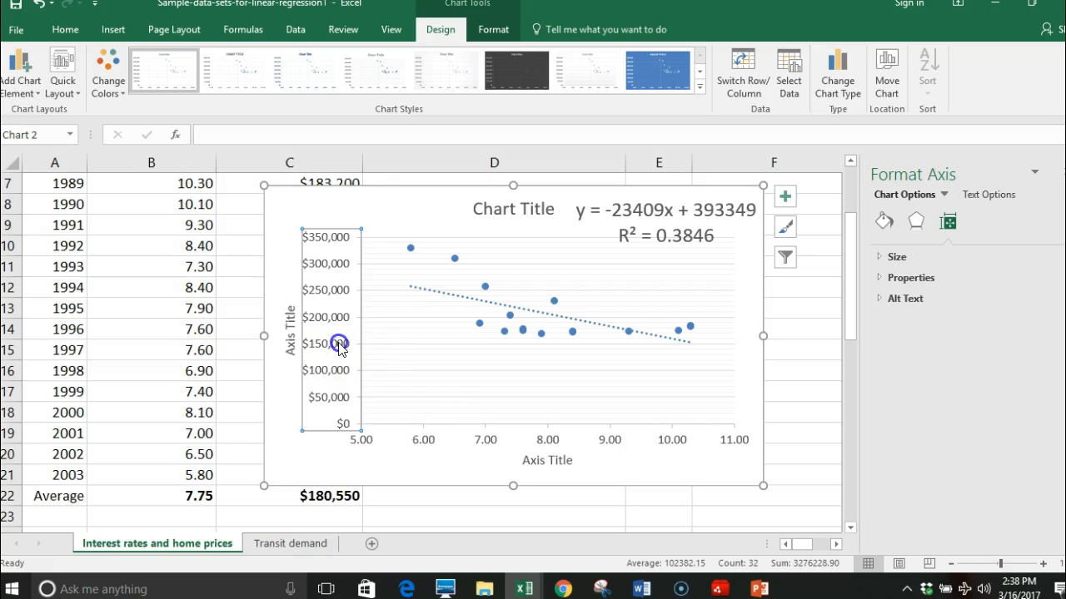
{"action": "left_click", "coordinate": [293, 329]}
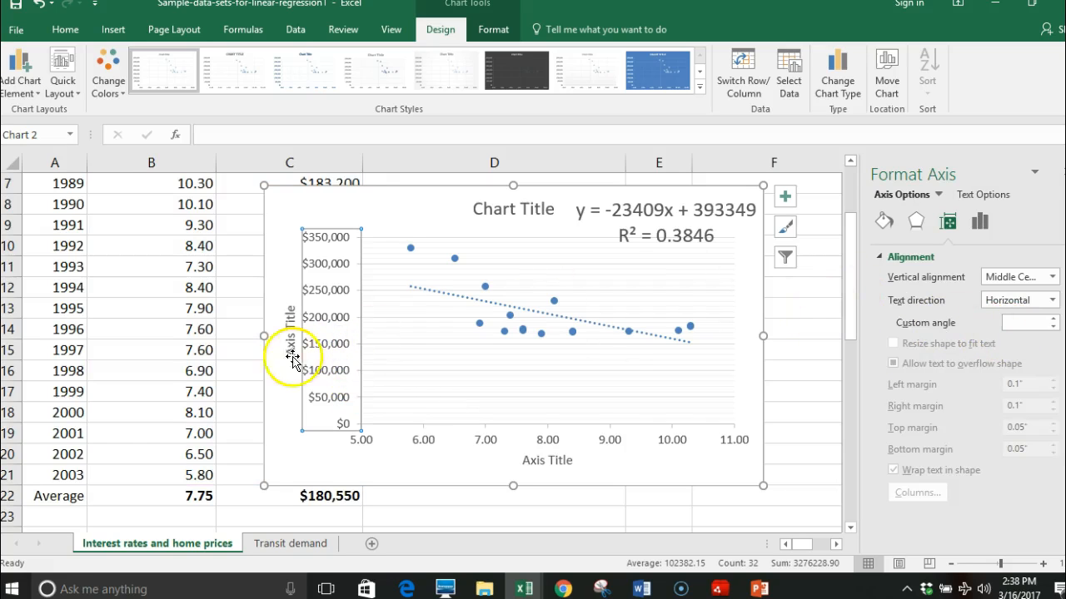
{"action": "left_click", "coordinate": [983, 222]}
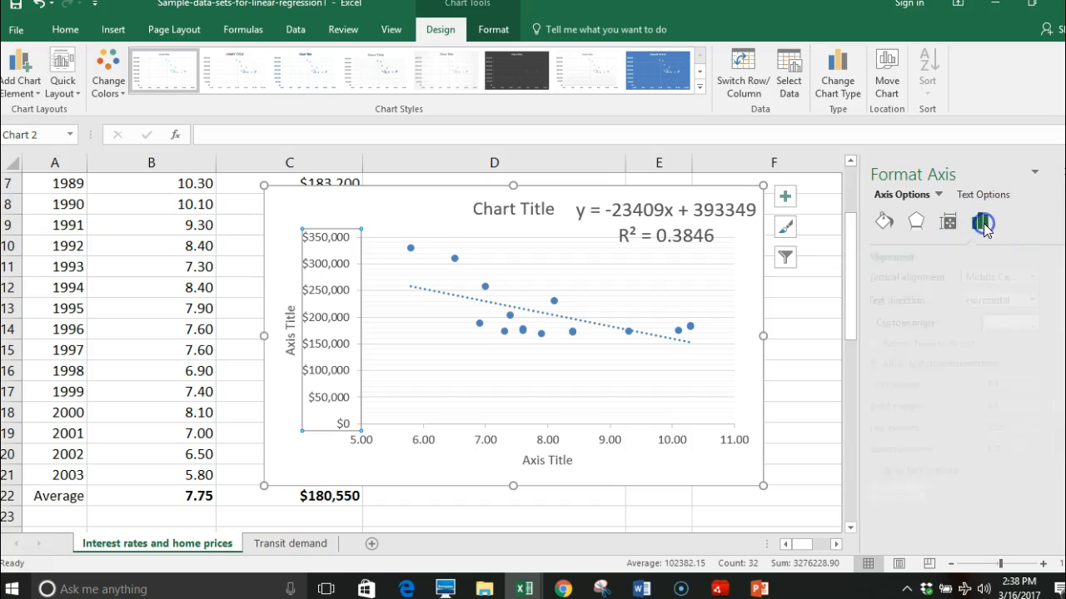
{"action": "left_click", "coordinate": [980, 221]}
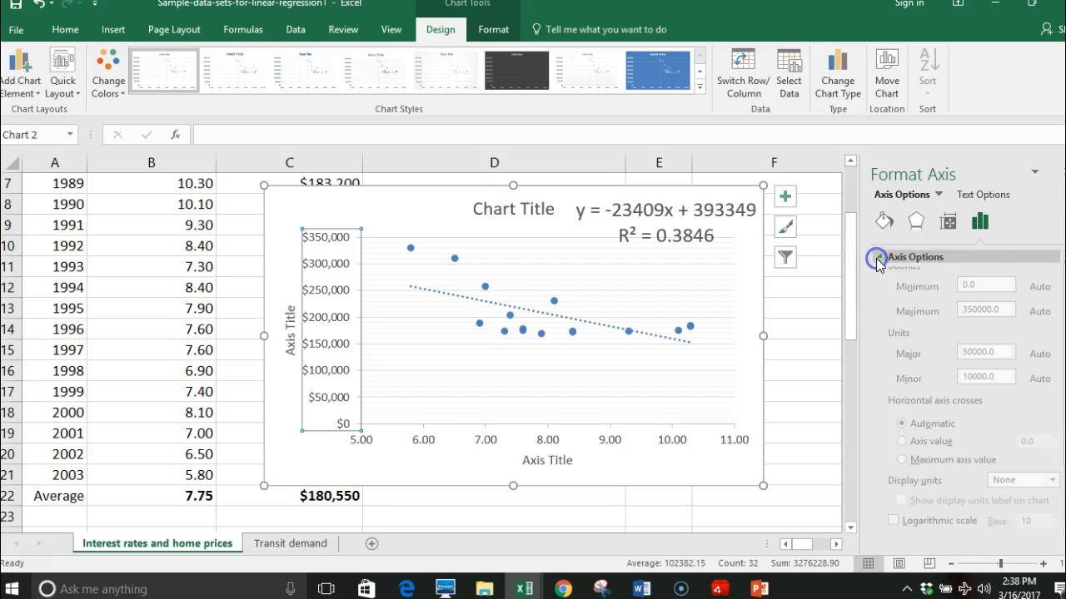
{"action": "left_click", "coordinate": [986, 293]}
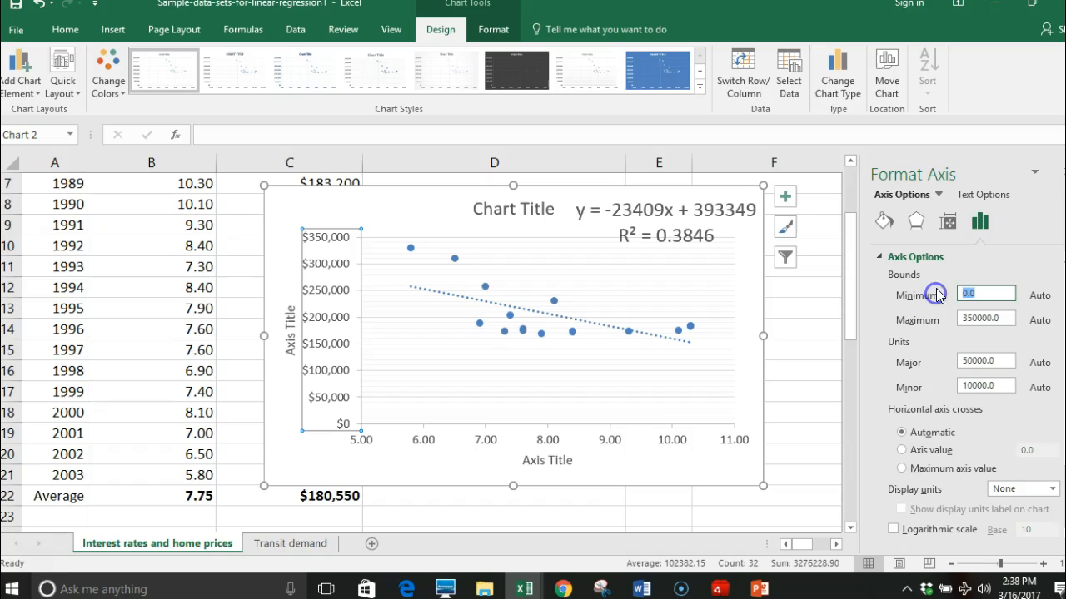
{"action": "type", "text": "100"}
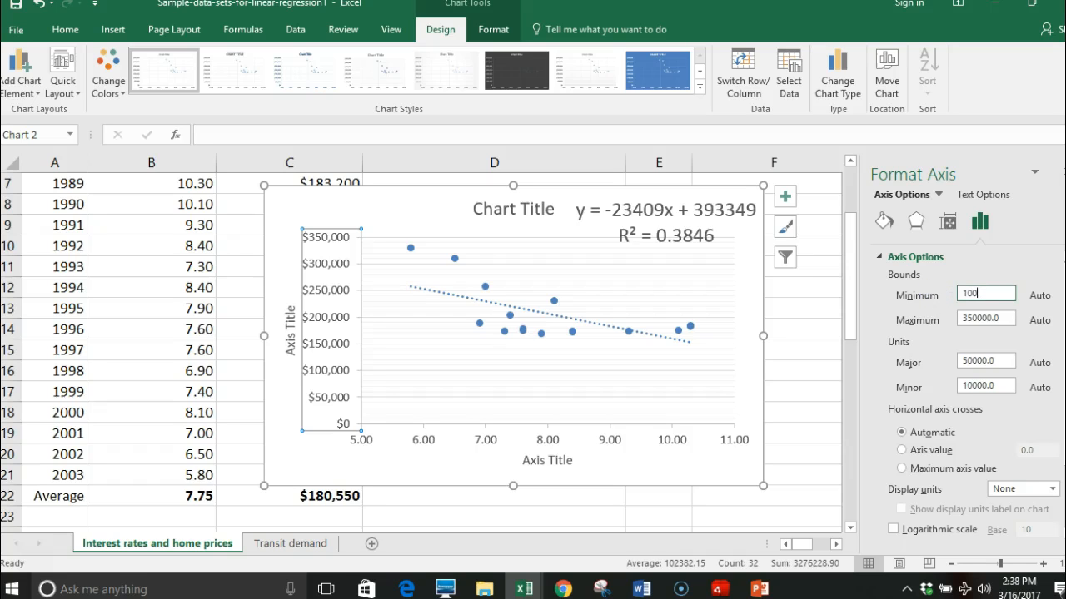
{"action": "type", "text": "100000.0"}
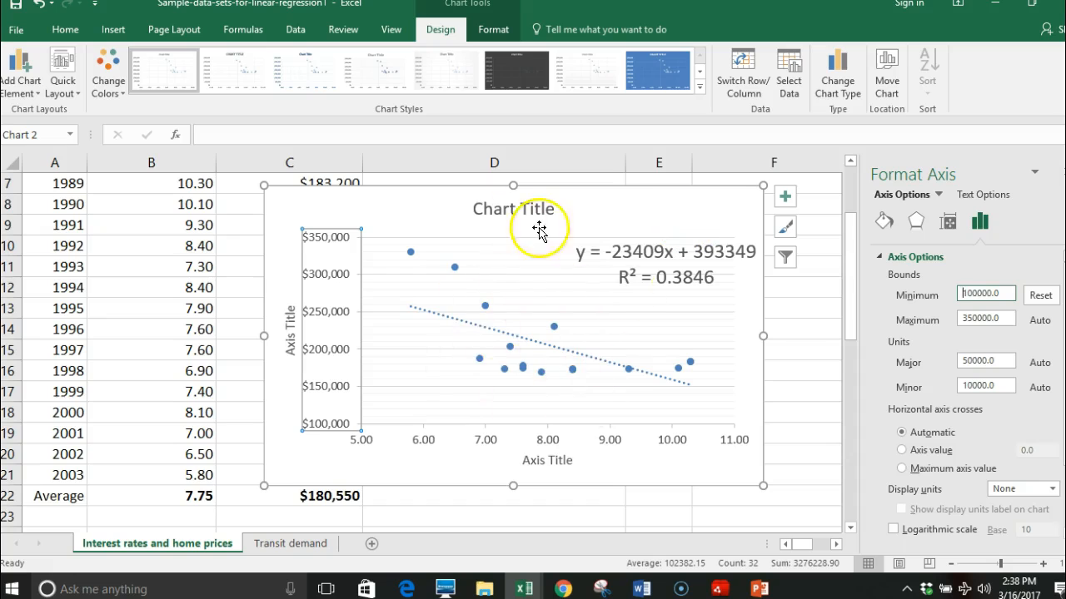
{"action": "mouse_move", "coordinate": [439, 336]}
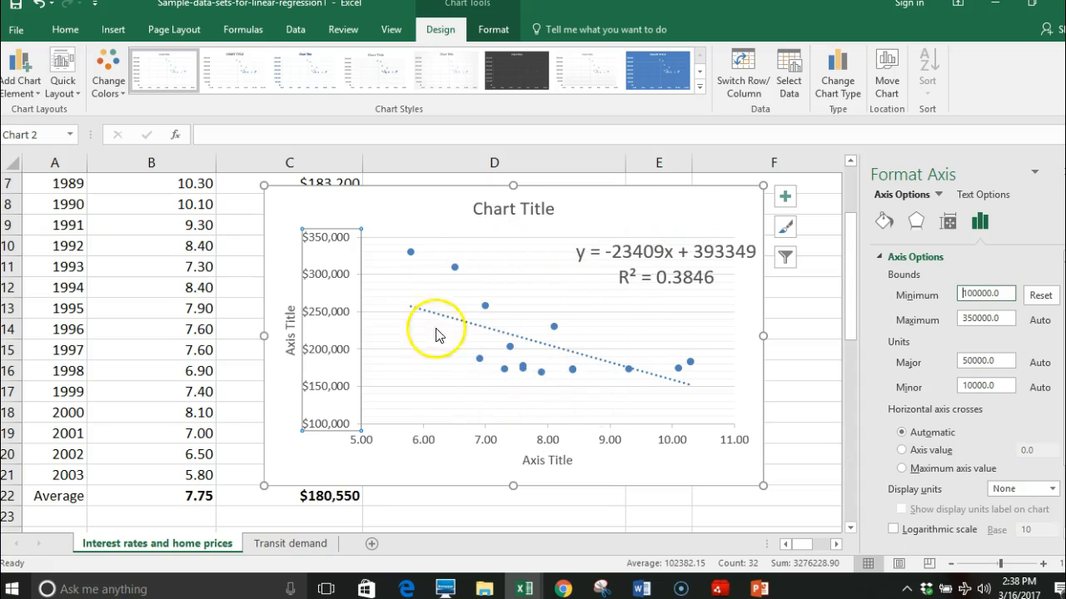
Colour the trendline red and raise its width two spinner steps
{"action": "left_click", "coordinate": [449, 323]}
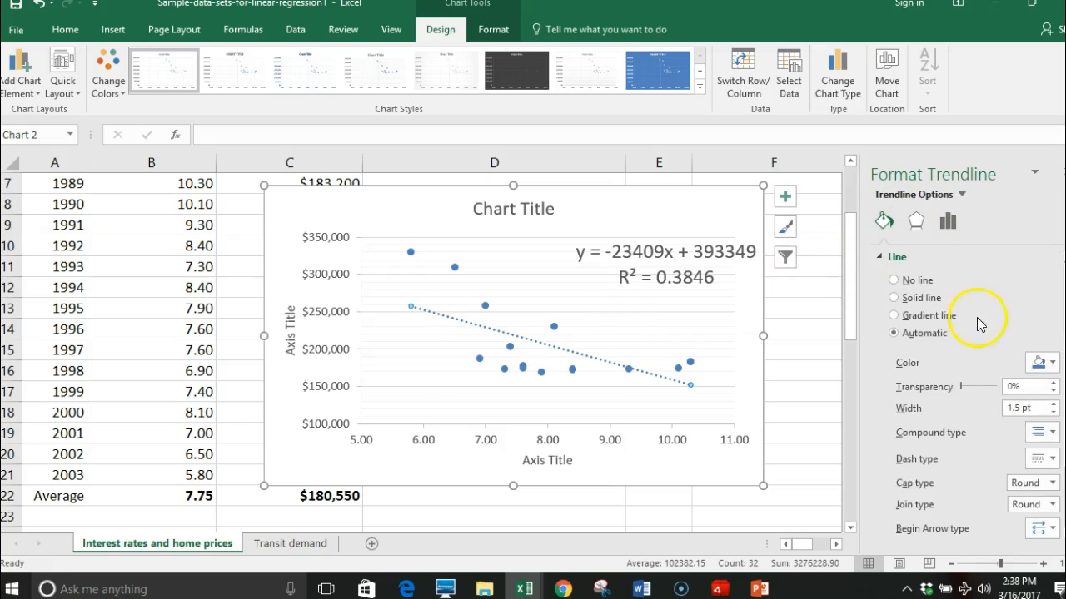
{"action": "left_click", "coordinate": [1042, 362]}
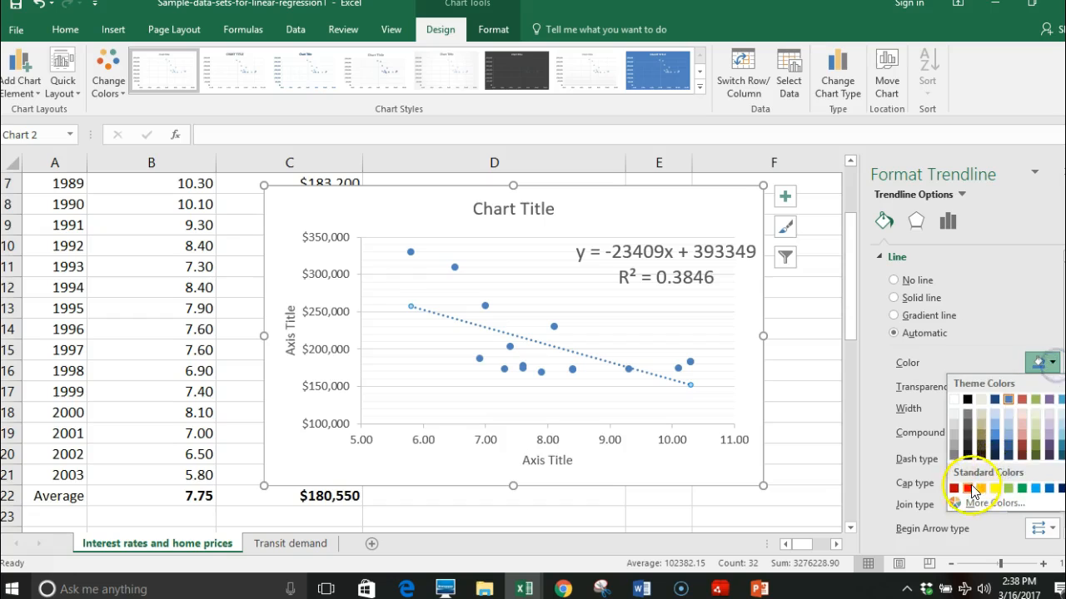
{"action": "left_click", "coordinate": [975, 490]}
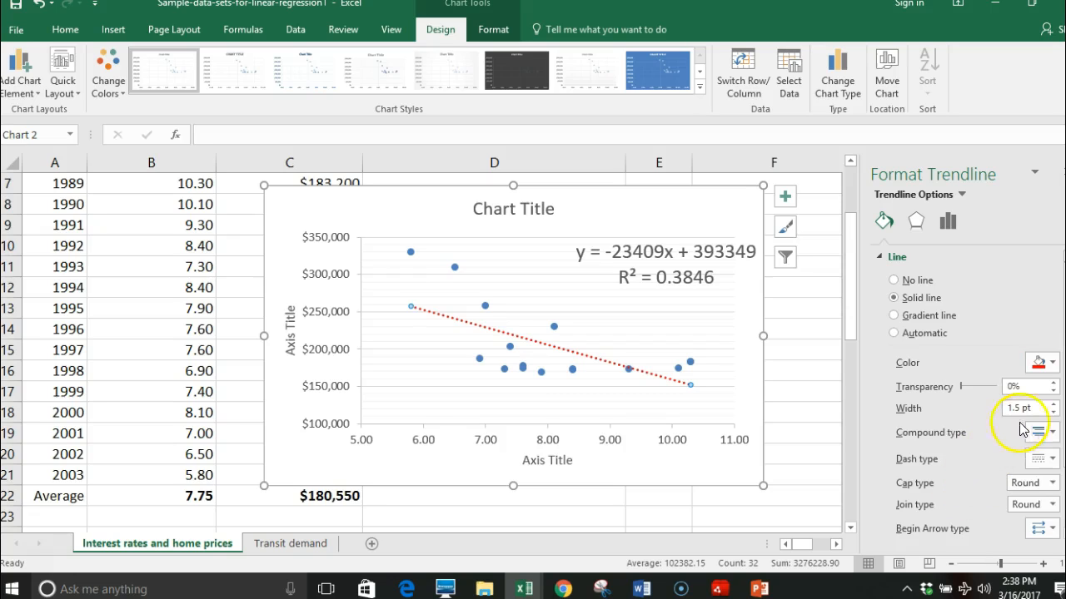
{"action": "left_click", "coordinate": [1050, 404]}
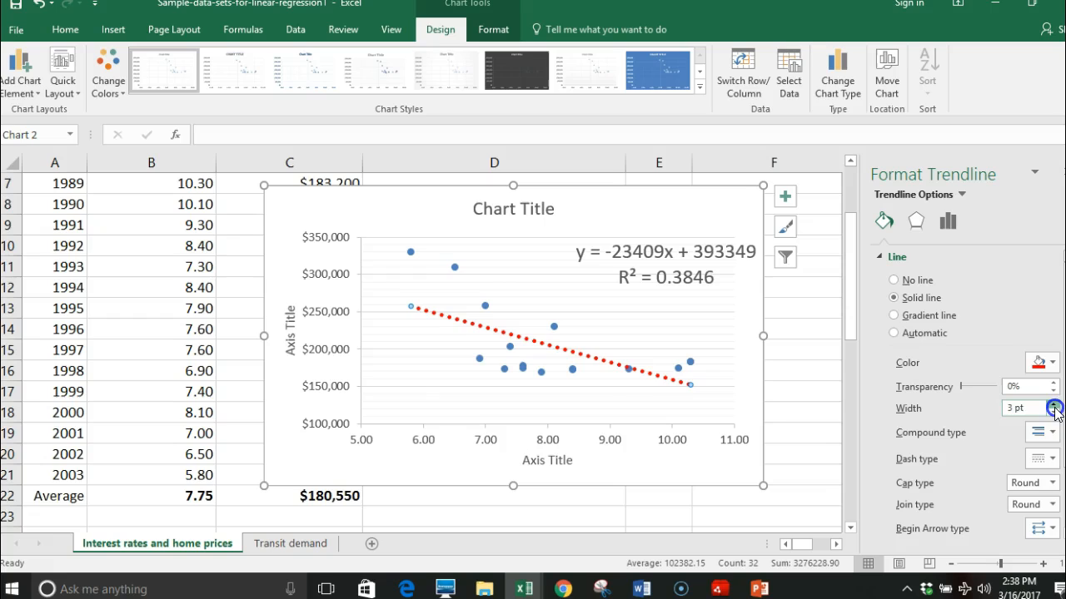
{"action": "left_click", "coordinate": [1054, 404]}
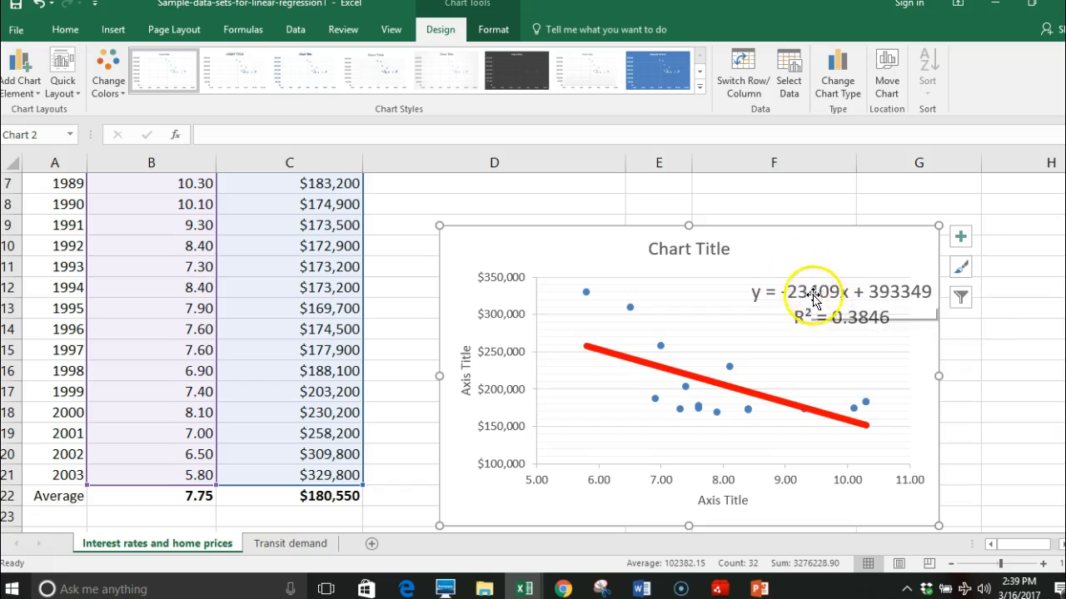
{"action": "mouse_move", "coordinate": [874, 414]}
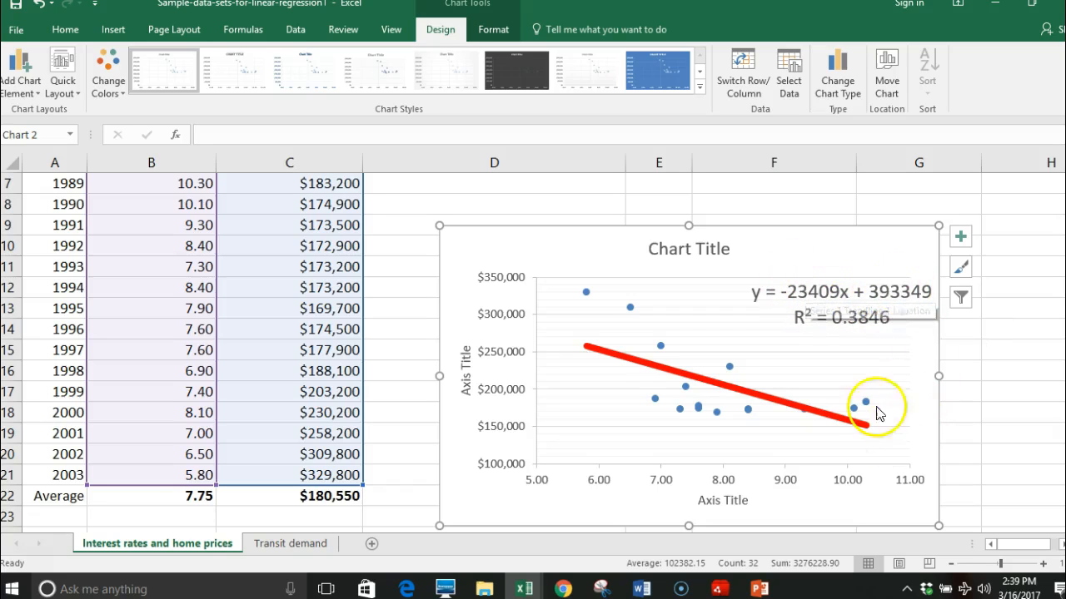
{"action": "mouse_move", "coordinate": [830, 333]}
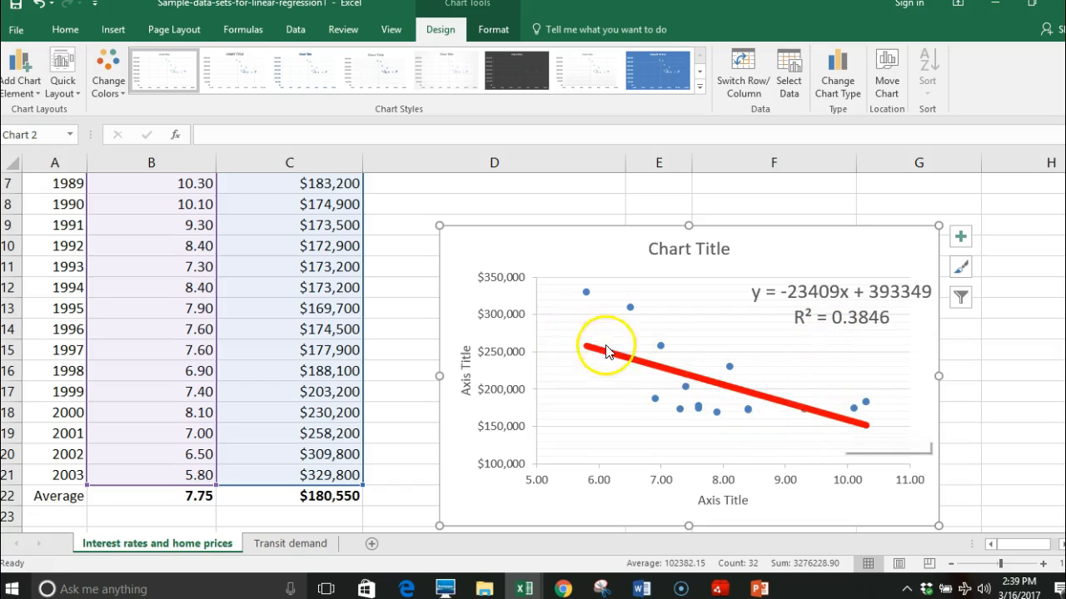
{"action": "mouse_move", "coordinate": [681, 371]}
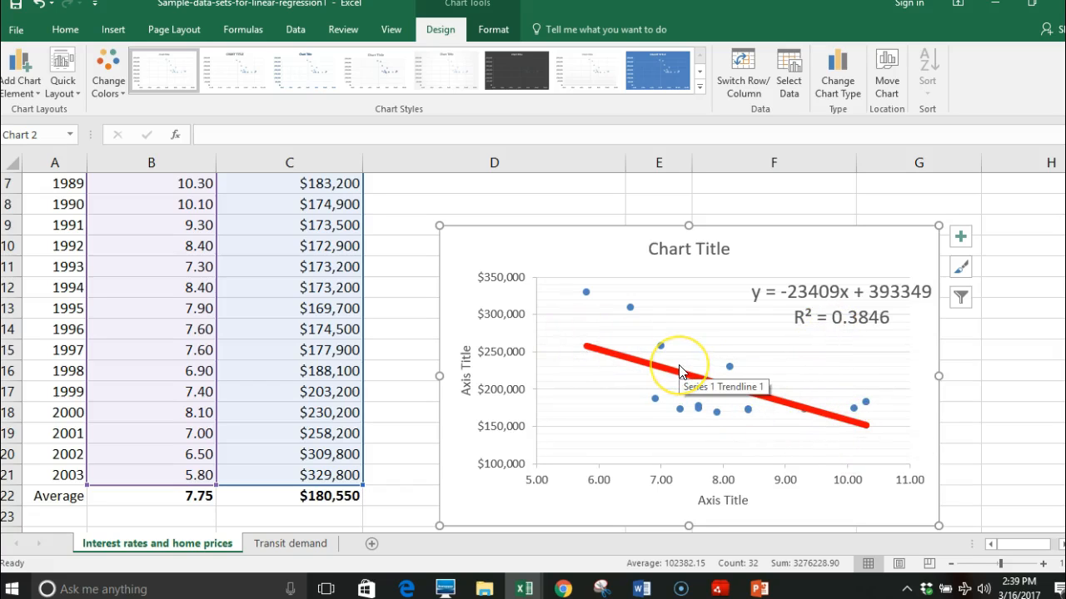
{"action": "mouse_move", "coordinate": [587, 221]}
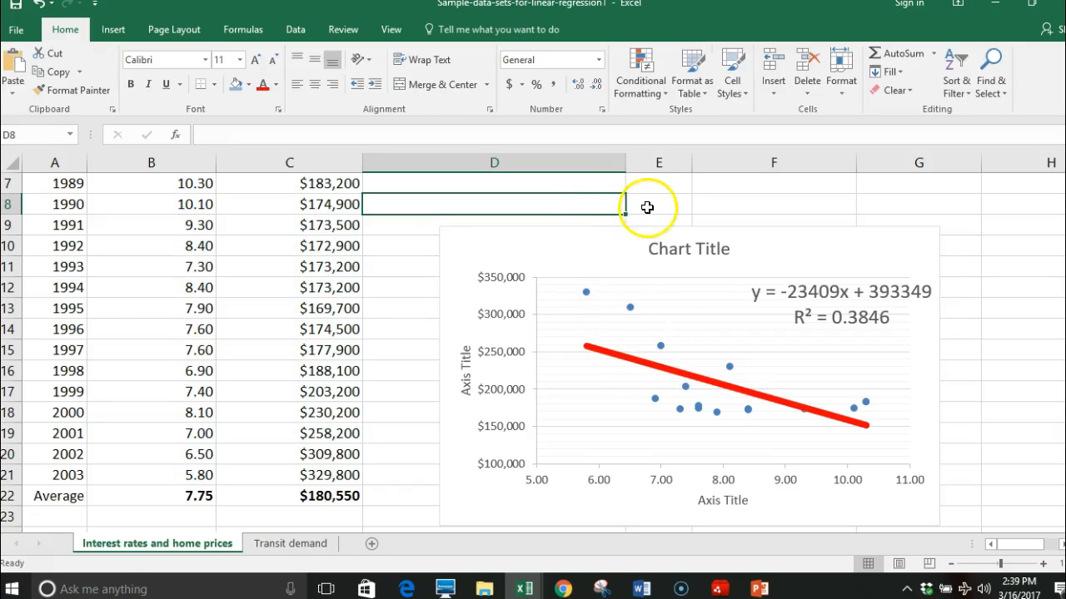
Enter =CORREL(B6:B21,C6:C21) in E8 and reduce its decimals to show -0.62
{"action": "left_click", "coordinate": [659, 204]}
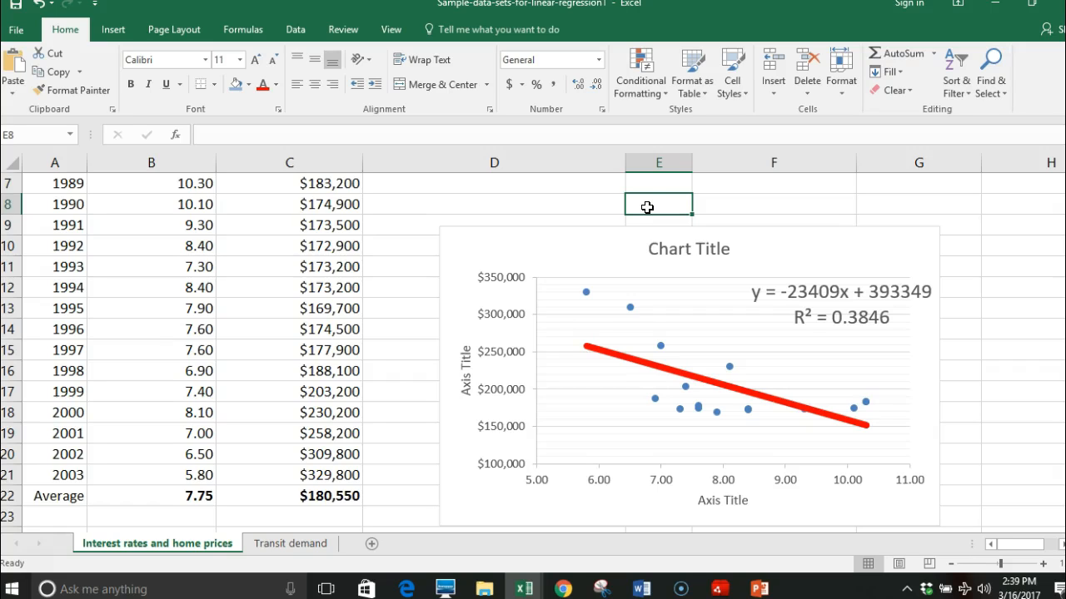
{"action": "type", "text": "=cor"}
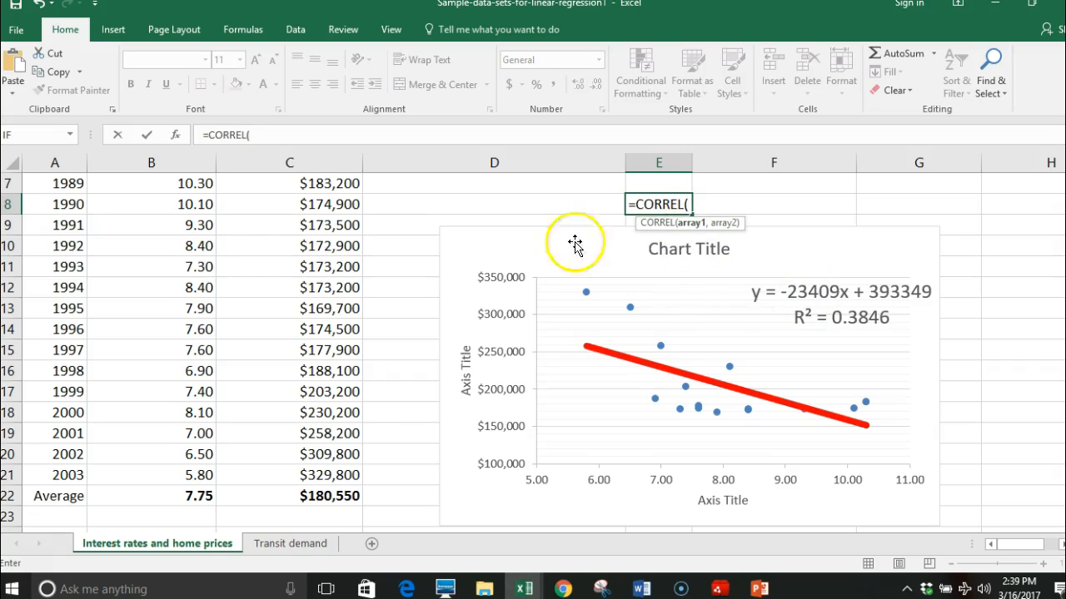
{"action": "mouse_move", "coordinate": [741, 243]}
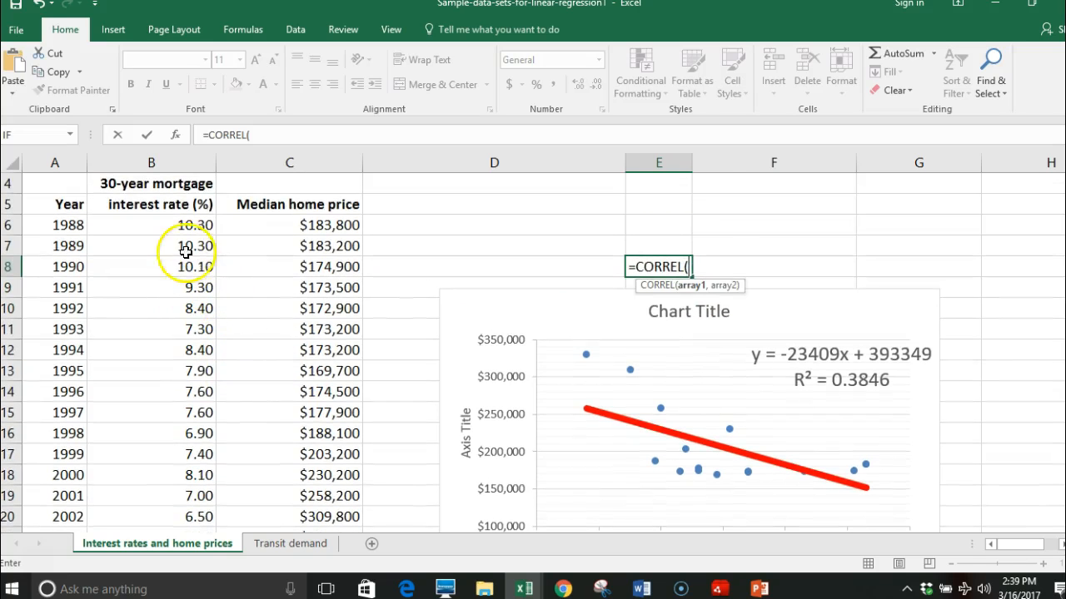
{"action": "left_click_drag", "start_coordinate": [151, 225], "coordinate": [151, 517]}
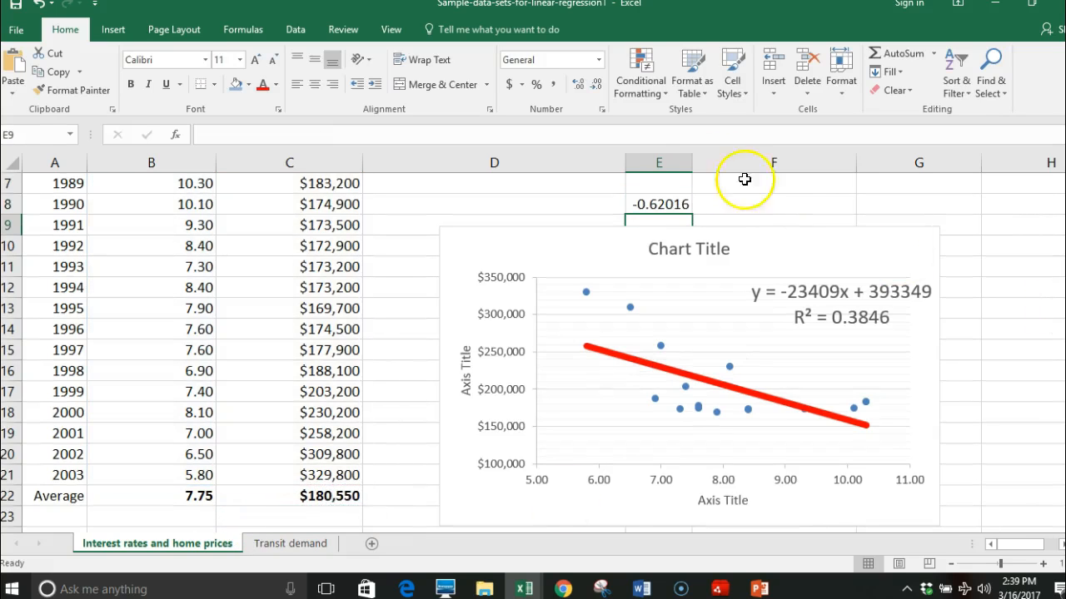
{"action": "left_click", "coordinate": [659, 204]}
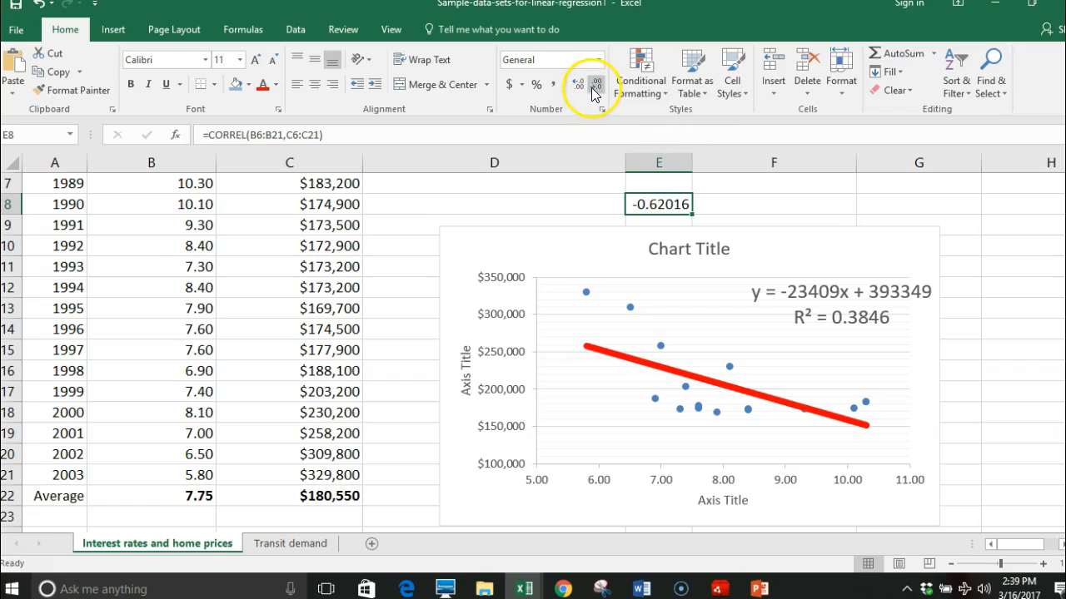
{"action": "left_click", "coordinate": [596, 84]}
{"action": "type", "text": "15"}
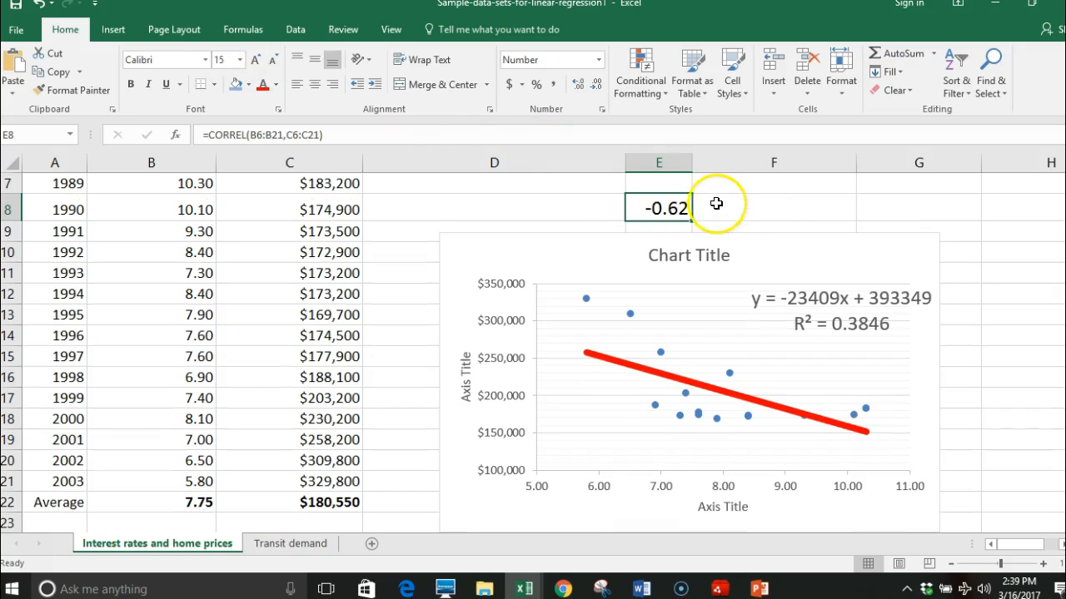
Add right-aligned labels r, slope, intercept in D8:D10 and enter =SLOPE(C6:C21,B6:B21) in E9
{"action": "left_click", "coordinate": [494, 209]}
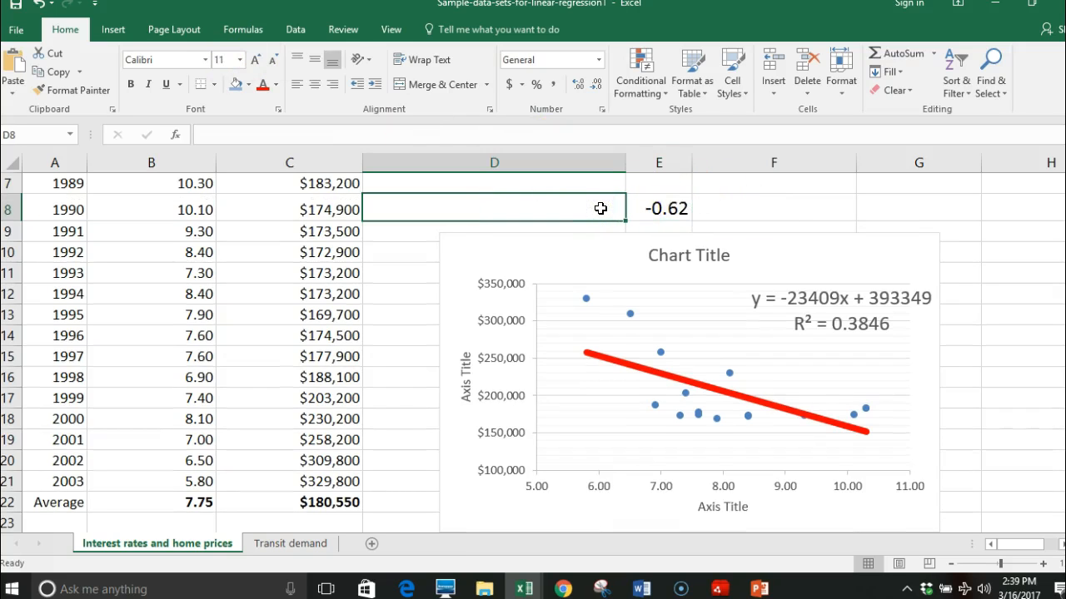
{"action": "type", "text": "r"}
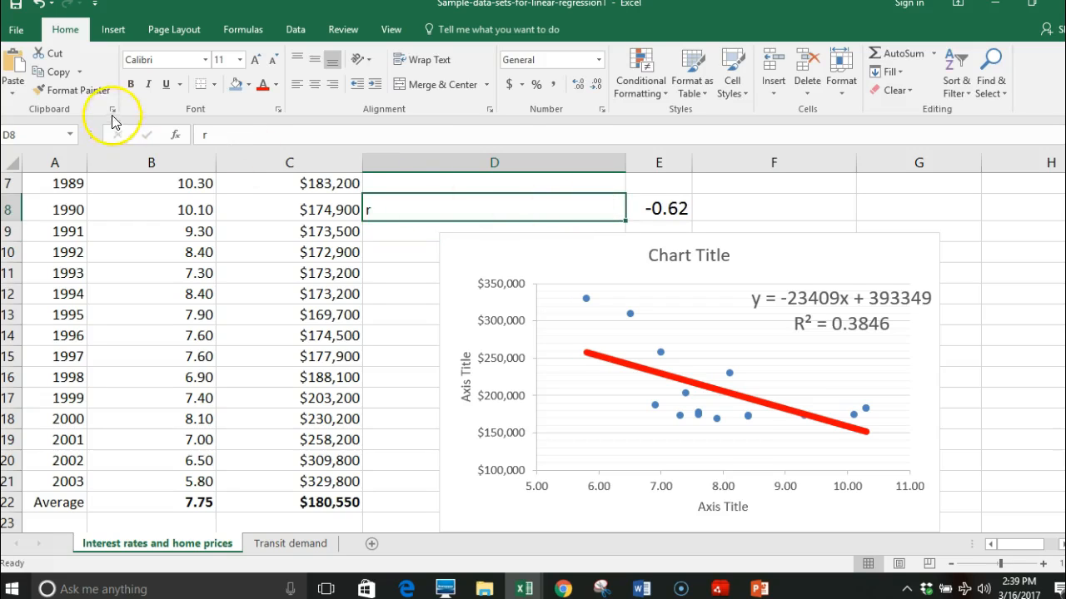
{"action": "left_click", "coordinate": [331, 84]}
{"action": "type", "text": "intercept"}
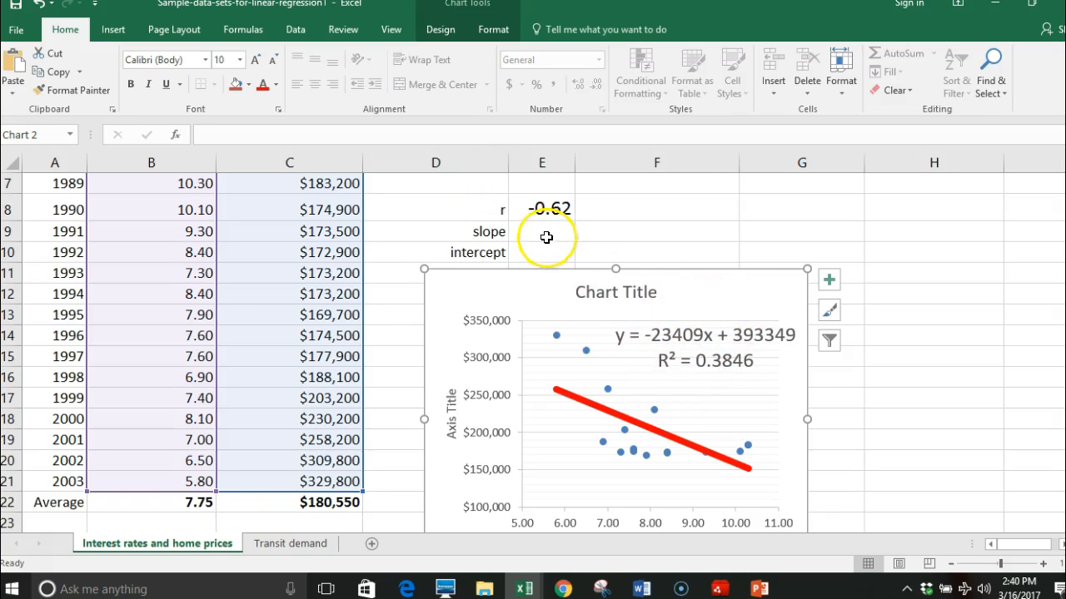
{"action": "type", "text": "=sl"}
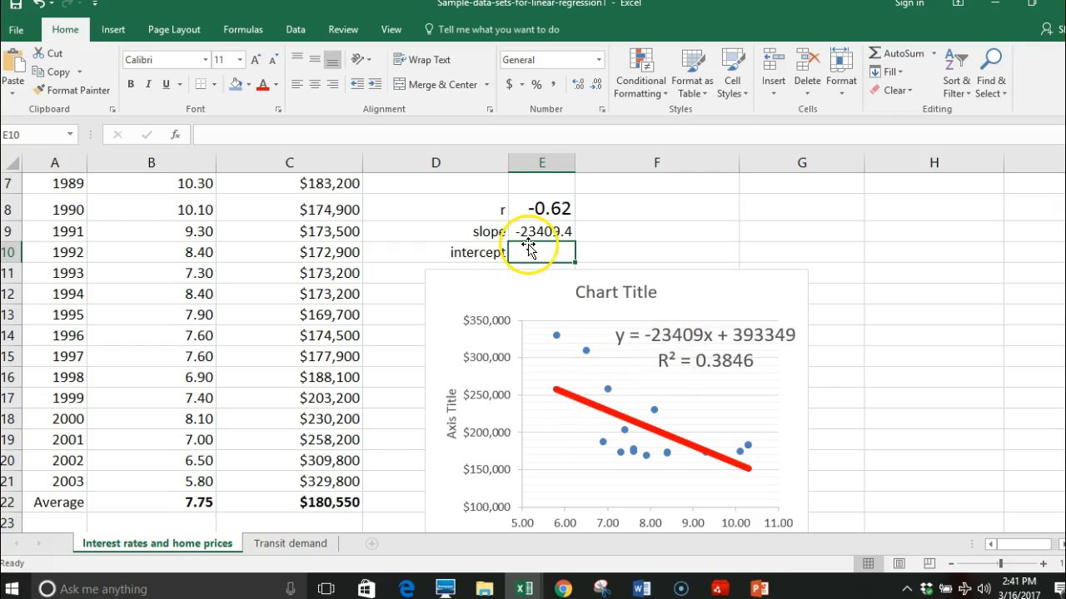
Enter =INTERCEPT(C6:C21,B6:B21) in E10, using home prices as known y's
{"action": "type", "text": "=int"}
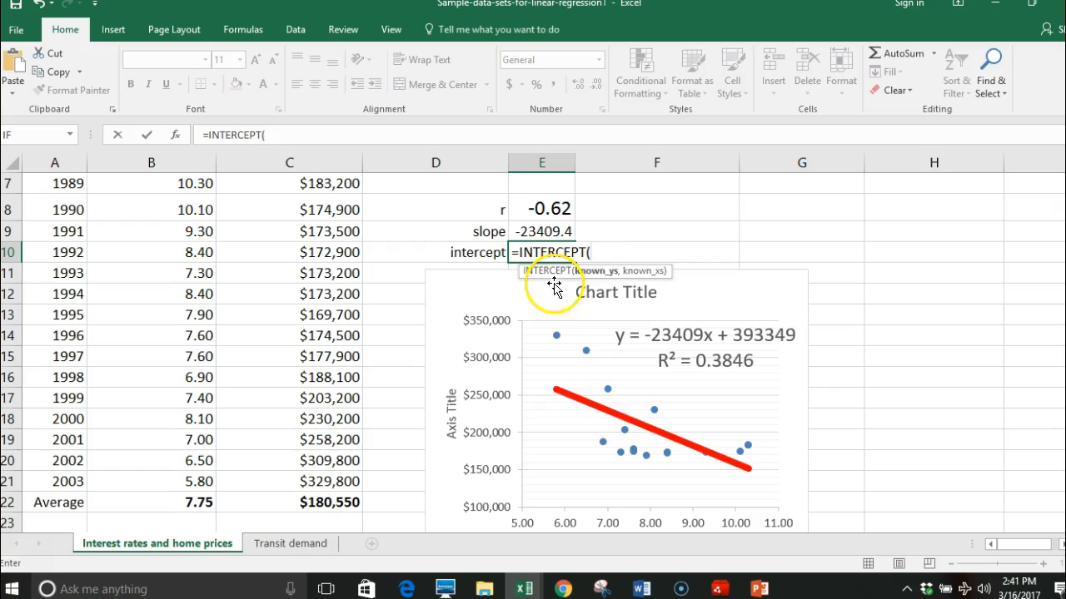
{"action": "left_click_drag", "start_coordinate": [289, 183], "coordinate": [288, 481]}
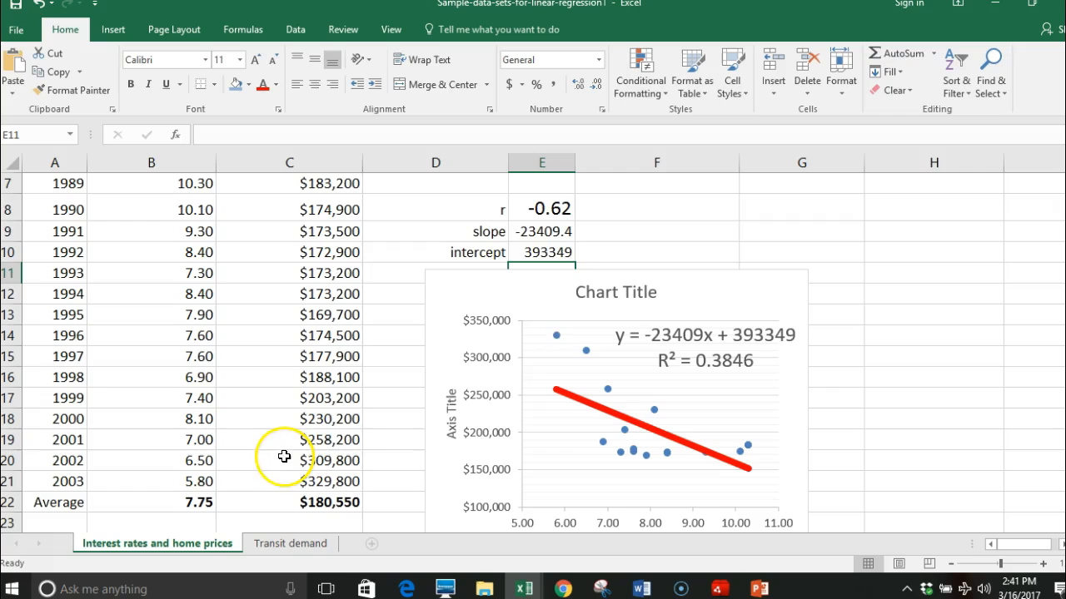
{"action": "mouse_move", "coordinate": [757, 363]}
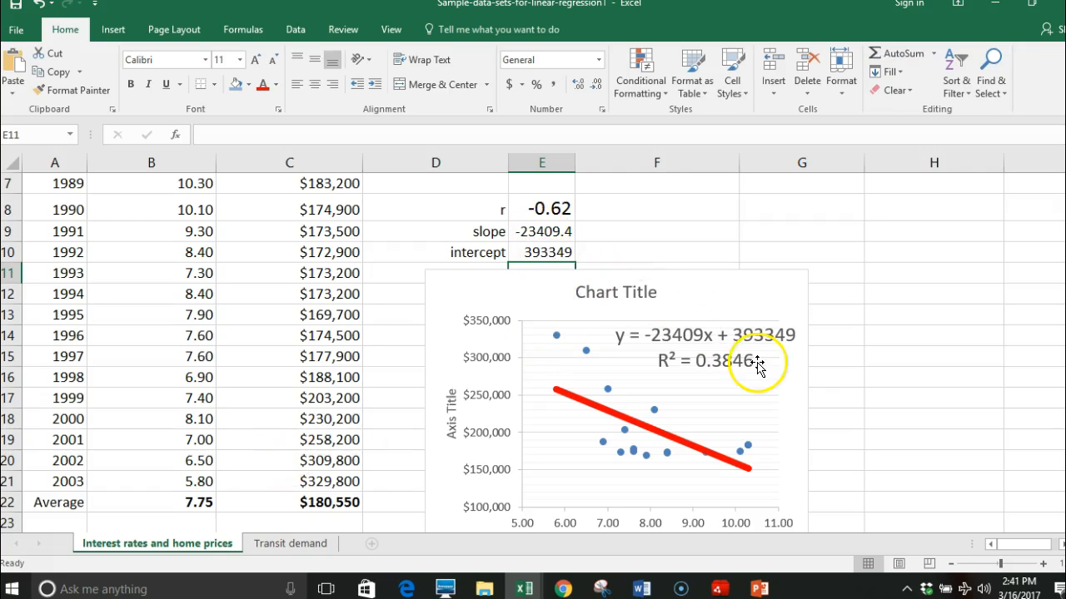
{"action": "mouse_move", "coordinate": [557, 210]}
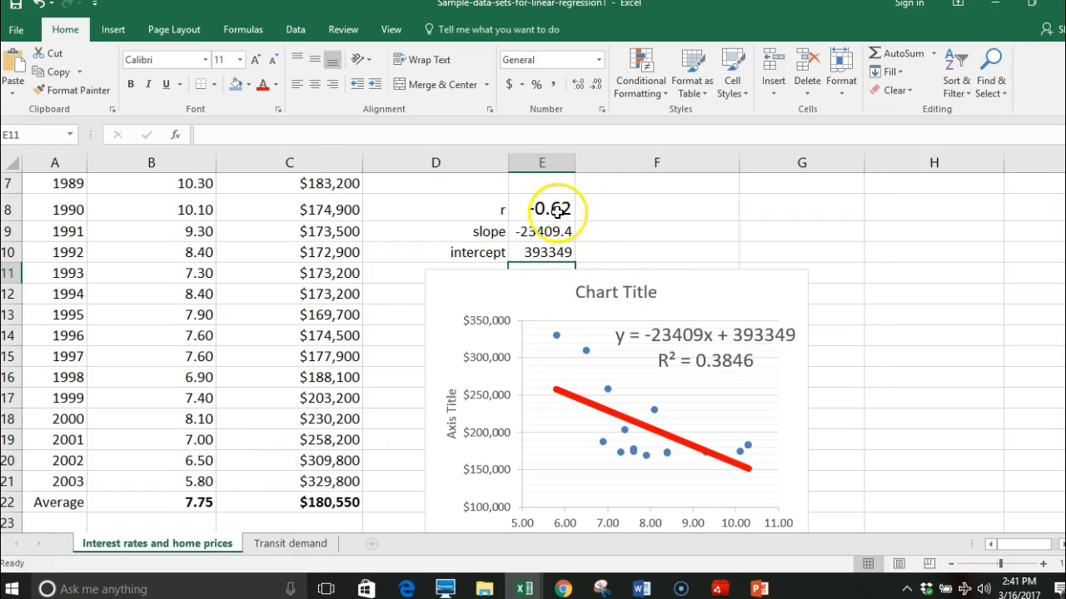
Apply Accounting currency format to the slope result, showing $(23,409.45), then select the intercept cell
{"action": "left_click", "coordinate": [542, 208]}
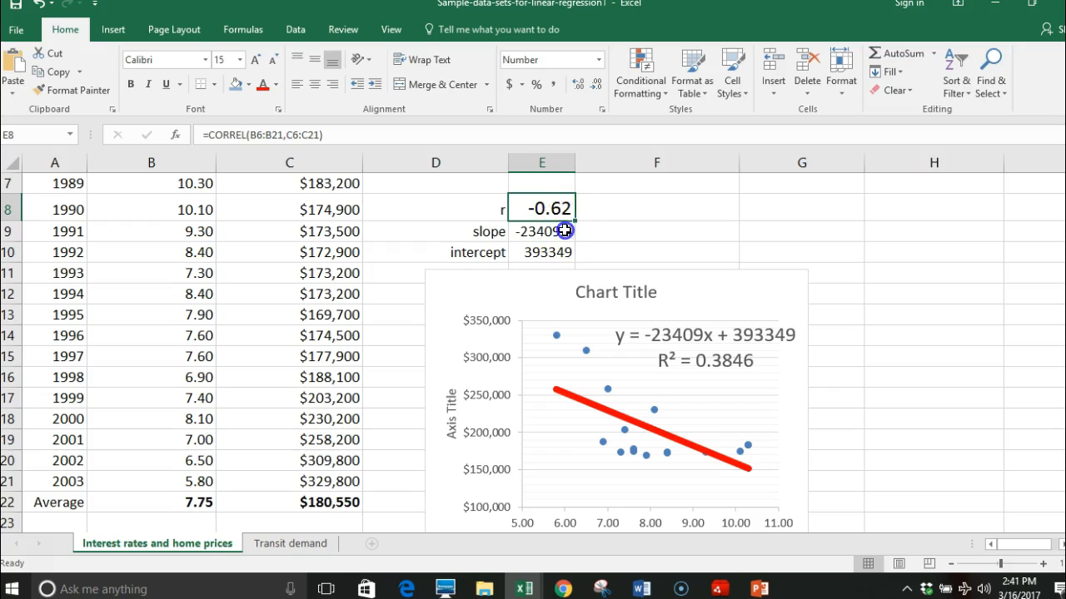
{"action": "left_click", "coordinate": [542, 232]}
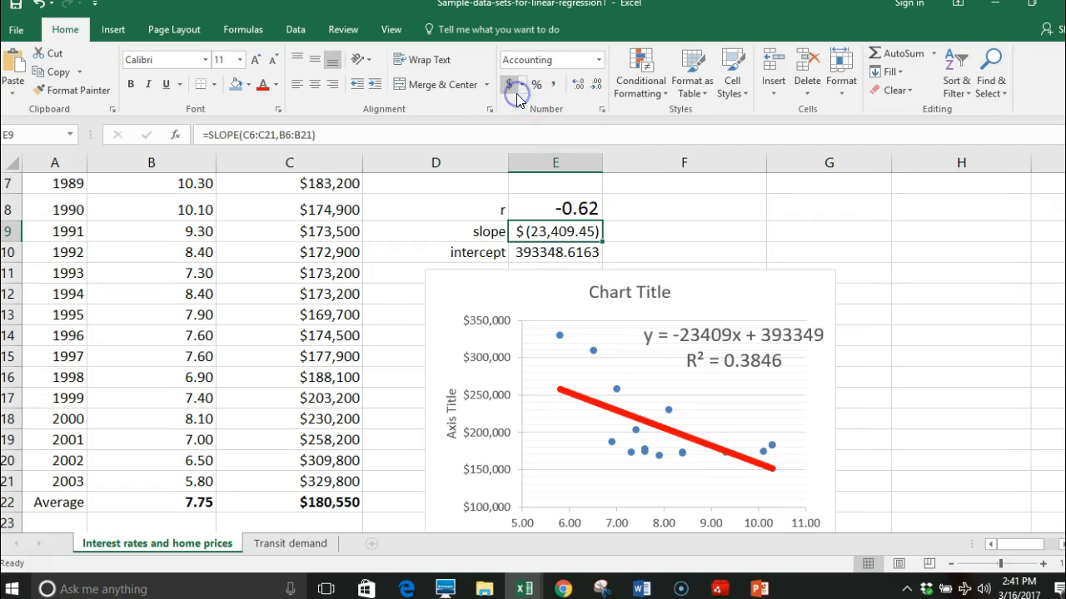
{"action": "left_click", "coordinate": [514, 83]}
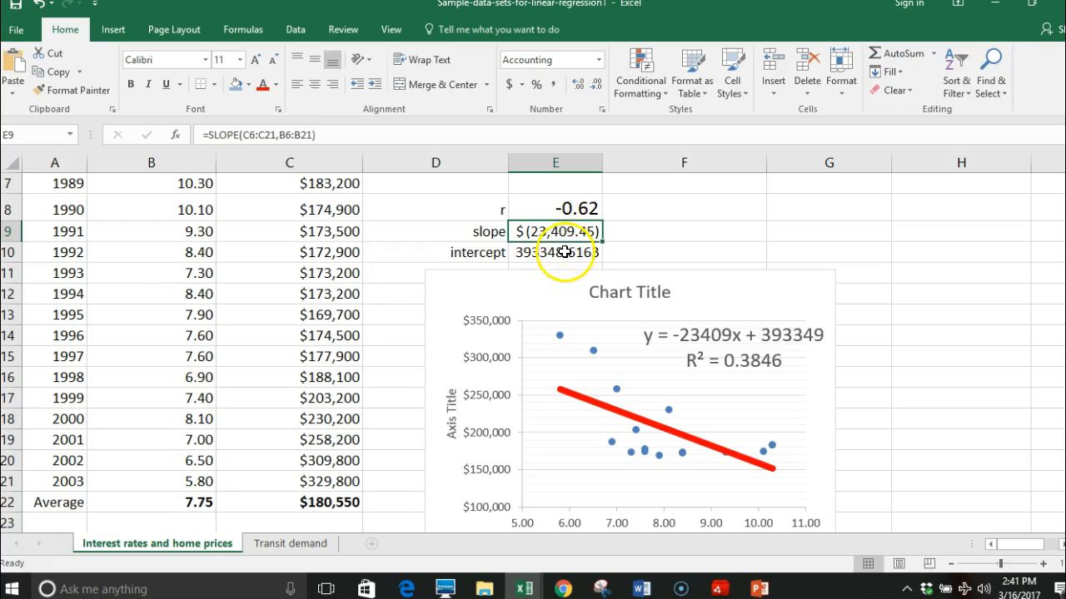
{"action": "left_click", "coordinate": [556, 253]}
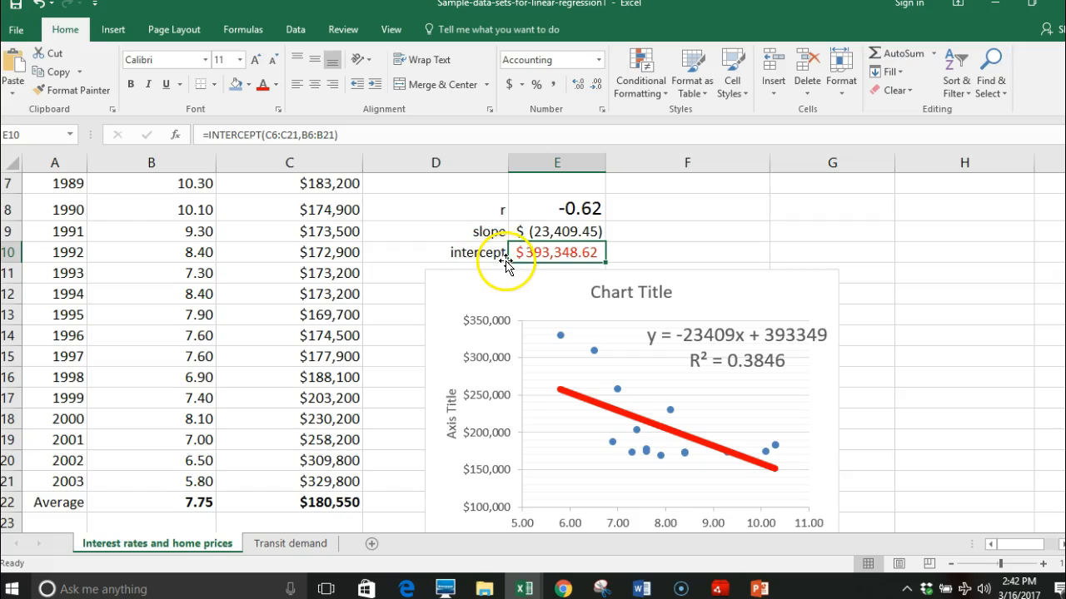
{"action": "mouse_move", "coordinate": [718, 532]}
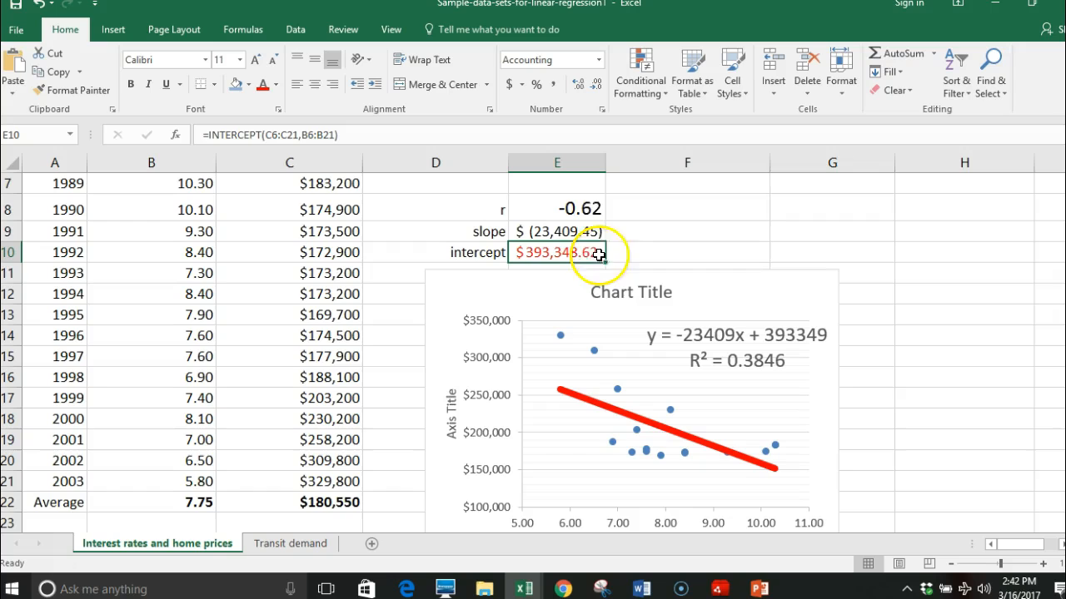
{"action": "left_click", "coordinate": [557, 209]}
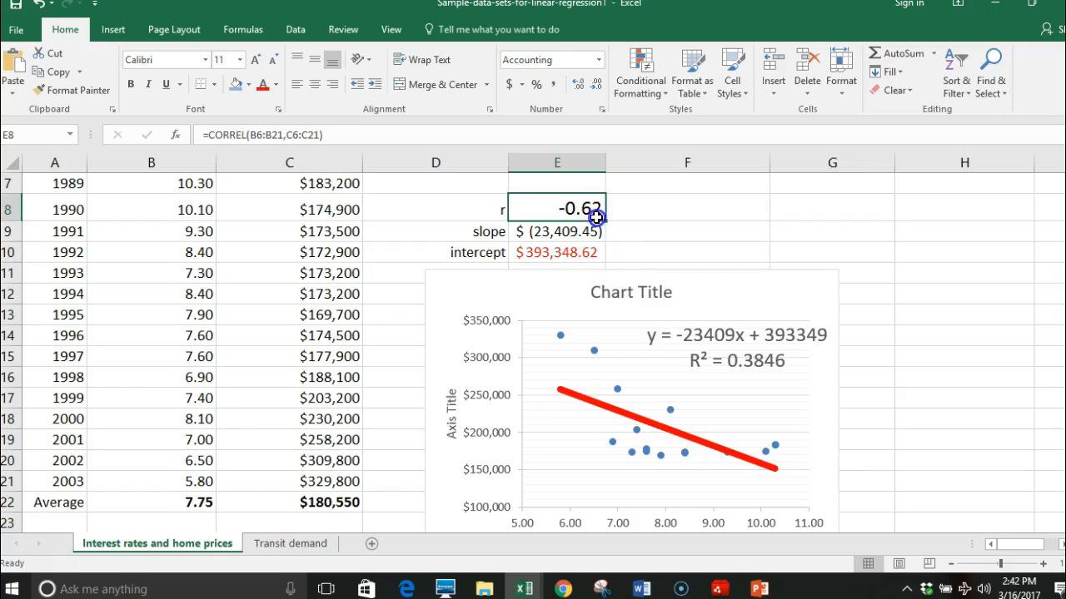